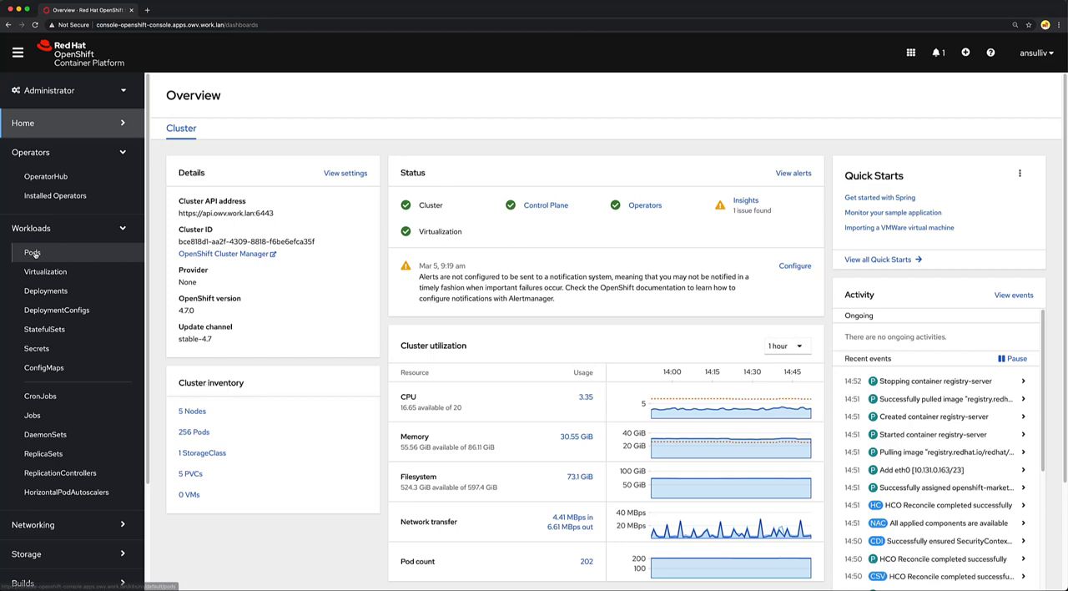
Check the default project's pods and routes, then open the simple route's Location in a new tab.
left_click(34, 252)
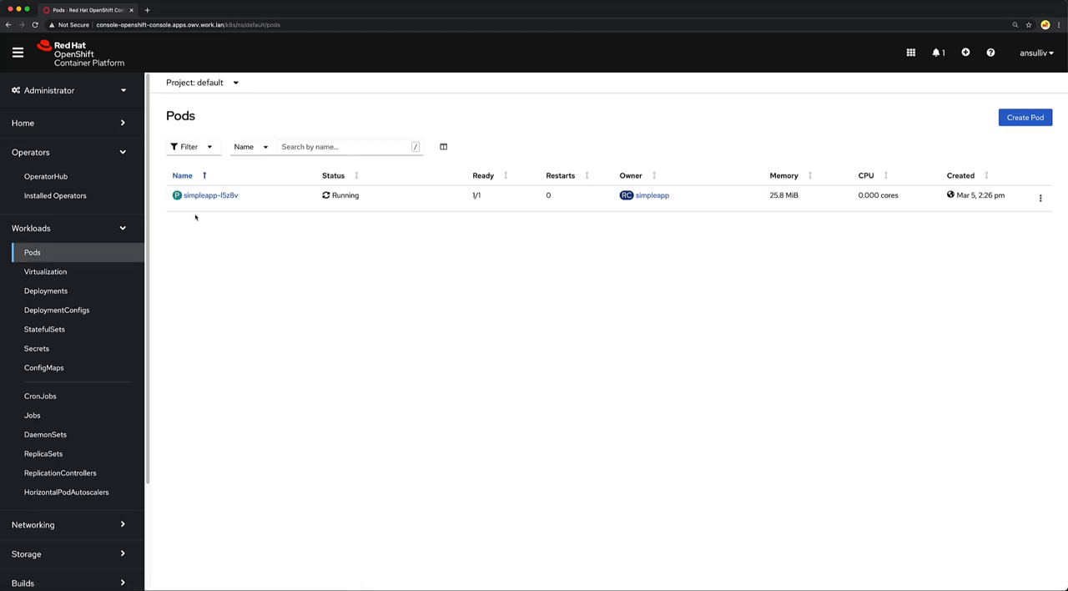
mouse_move(203, 217)
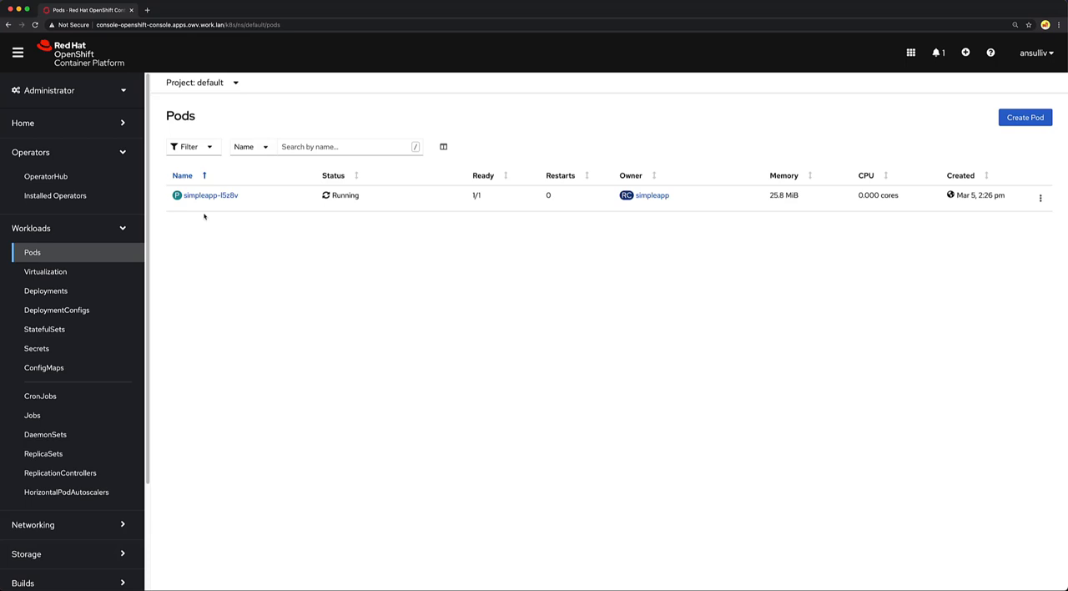
mouse_move(153, 226)
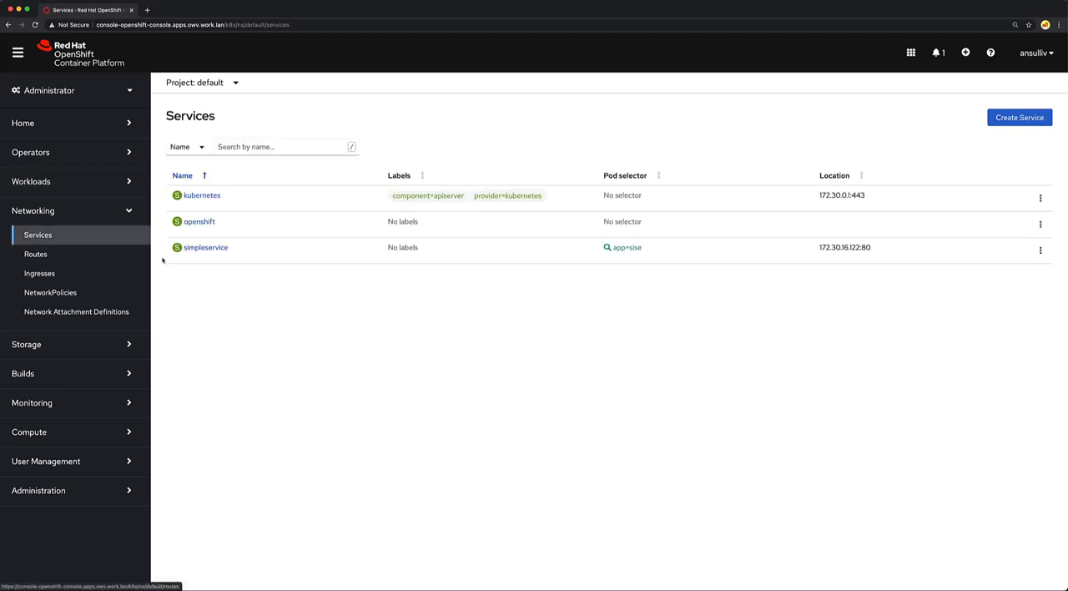
left_click(36, 253)
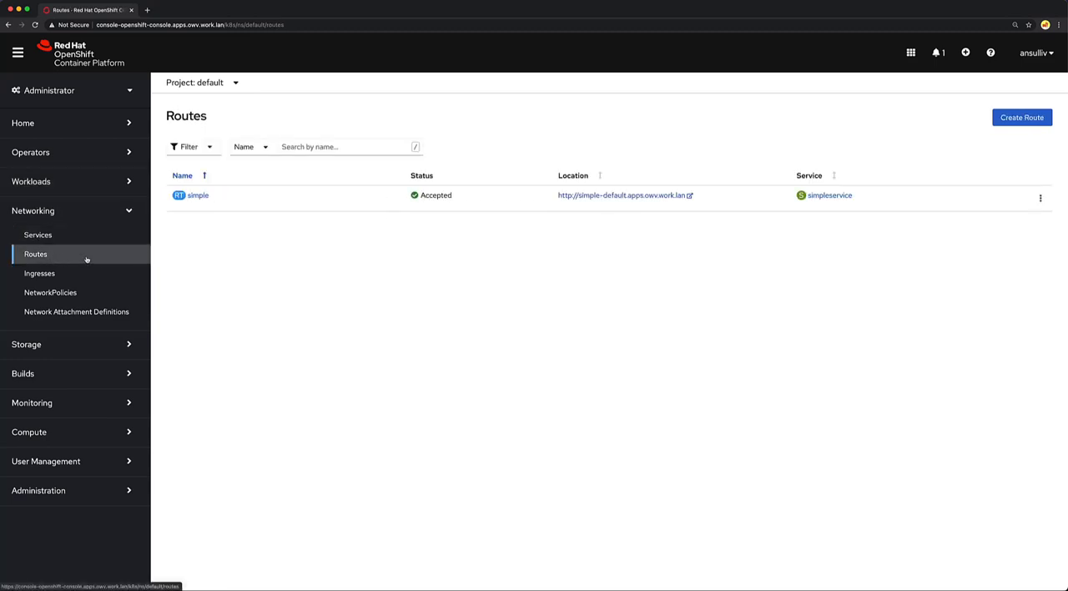
left_click(625, 195)
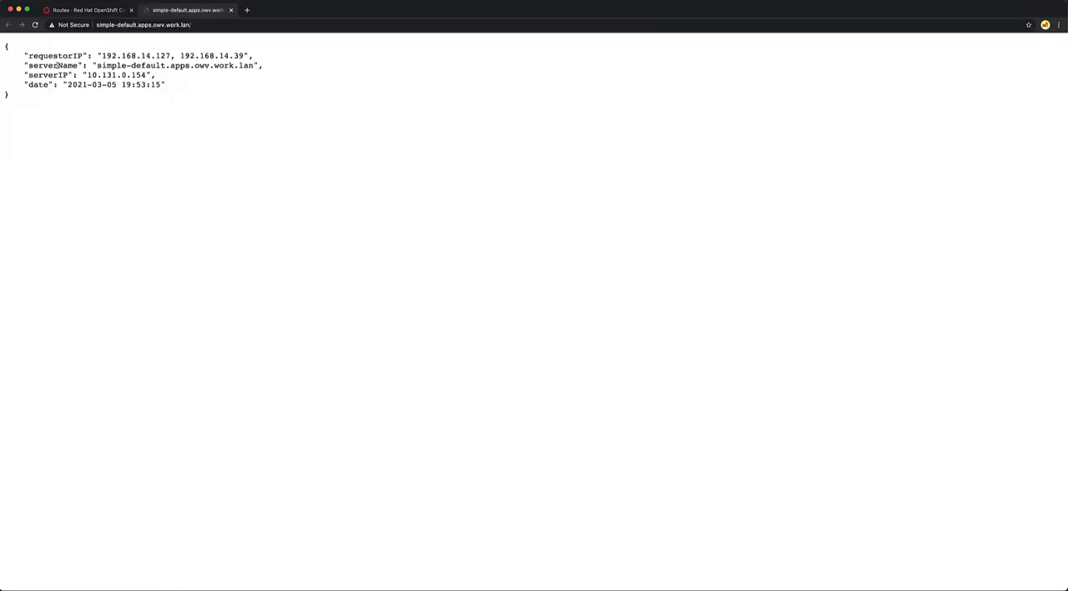
Select both requestorIP addresses in the simple-default route's JSON response.
double_click(108, 53)
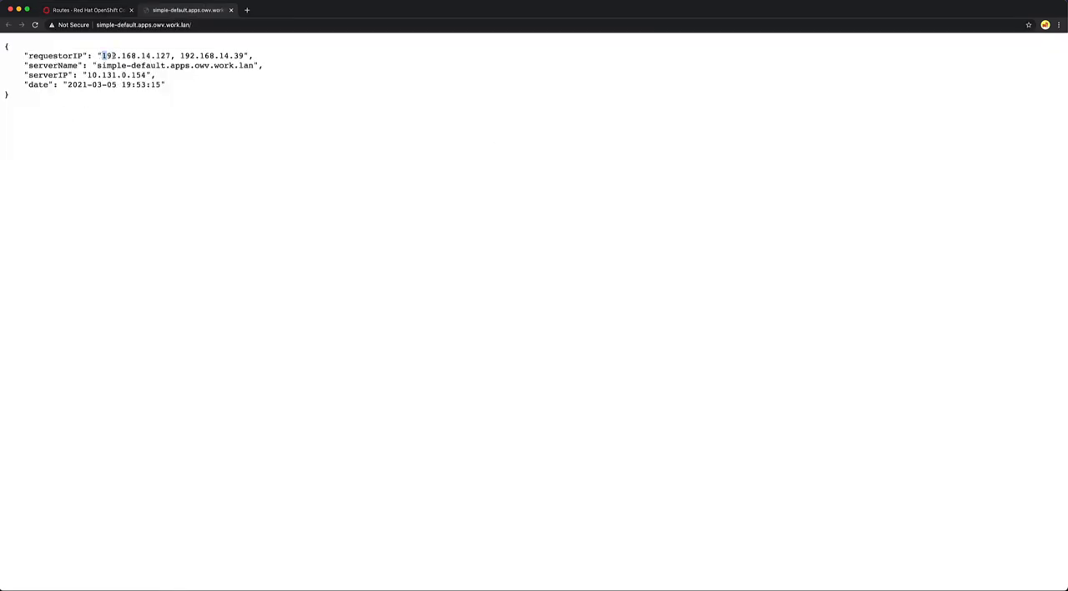
left_click_drag(100, 55, 244, 56)
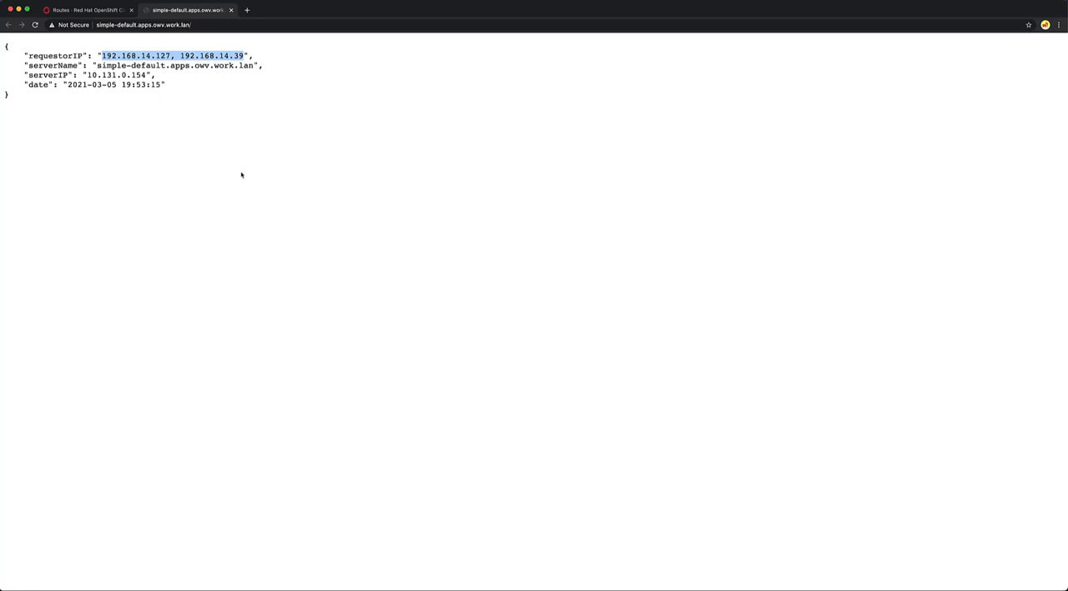
mouse_move(203, 115)
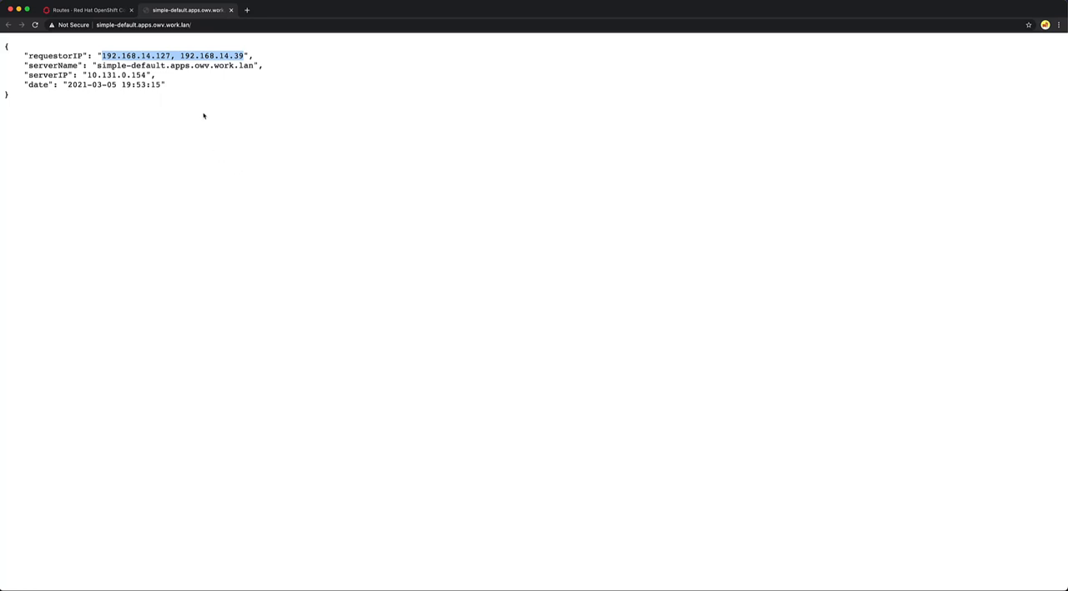
mouse_move(210, 40)
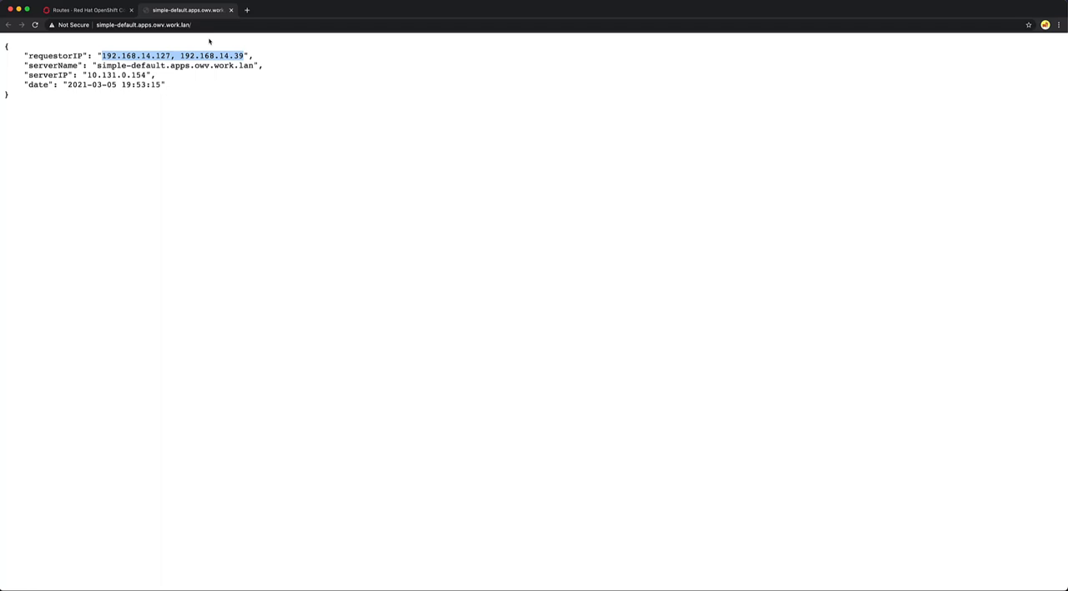
Back in the console, choose the fedora-33 template in the Create virtual machine wizard.
left_click(94, 10)
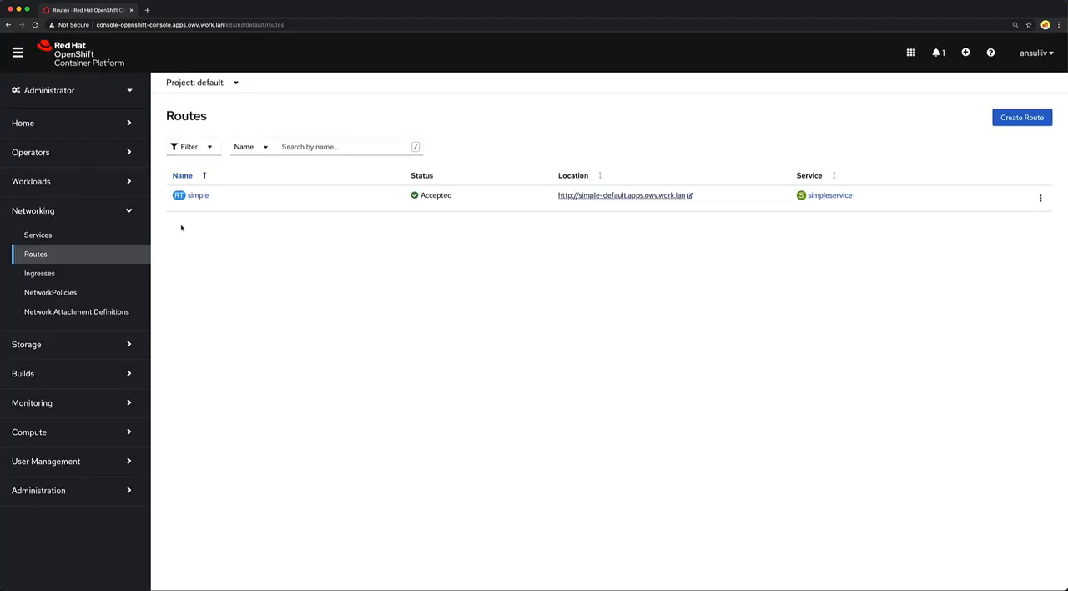
left_click(32, 210)
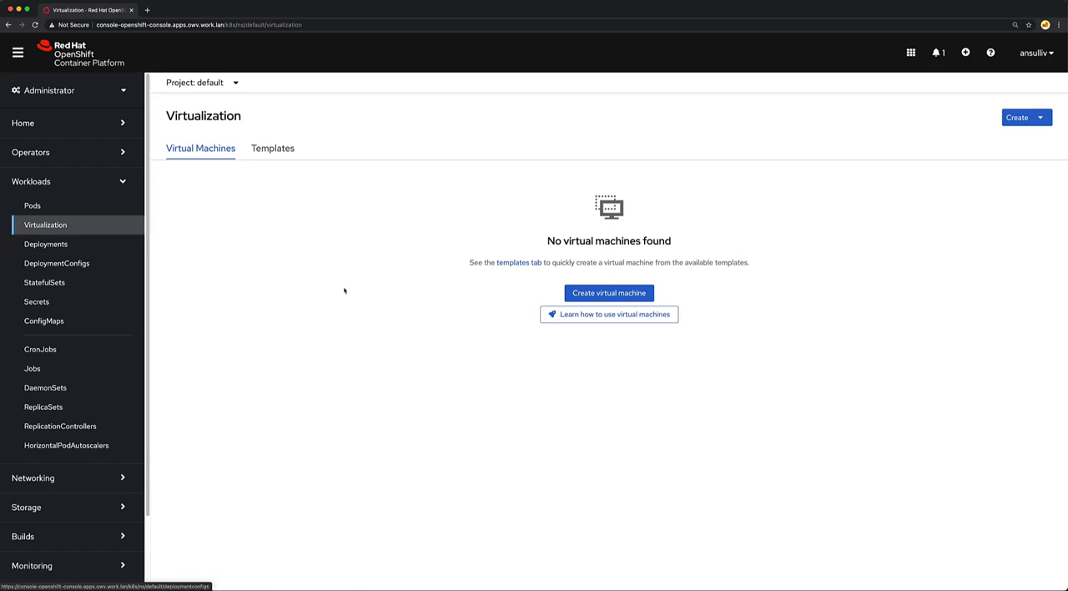
left_click(609, 293)
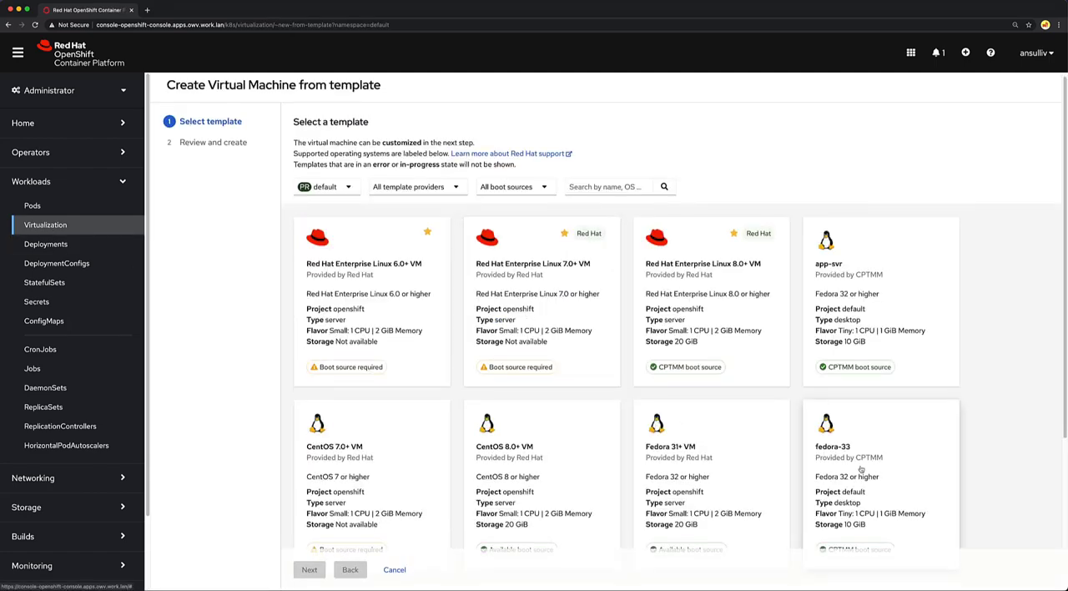
scroll("down", 3)
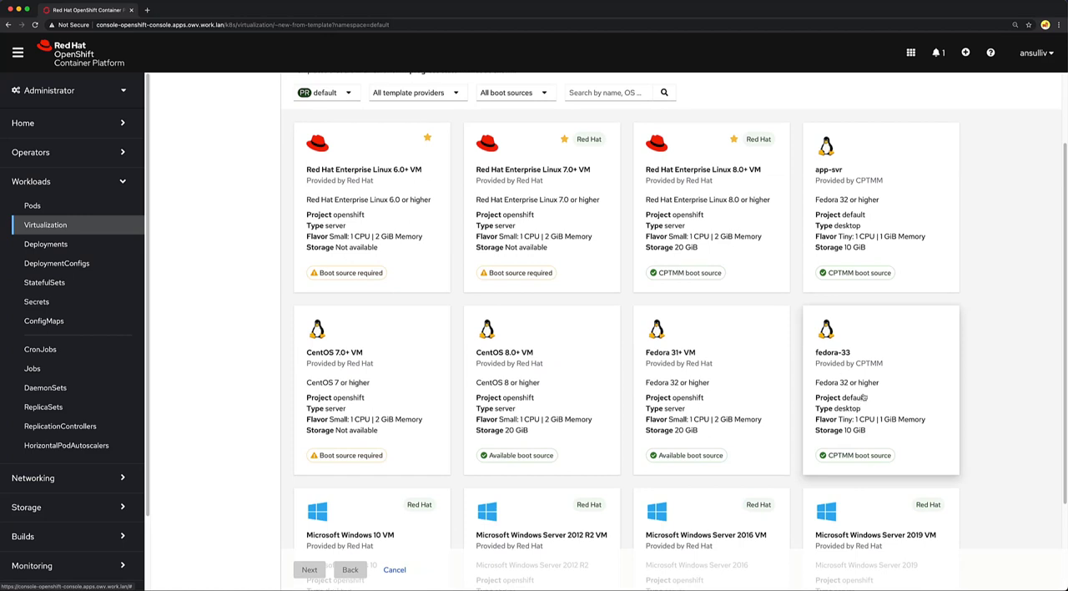
mouse_move(865, 395)
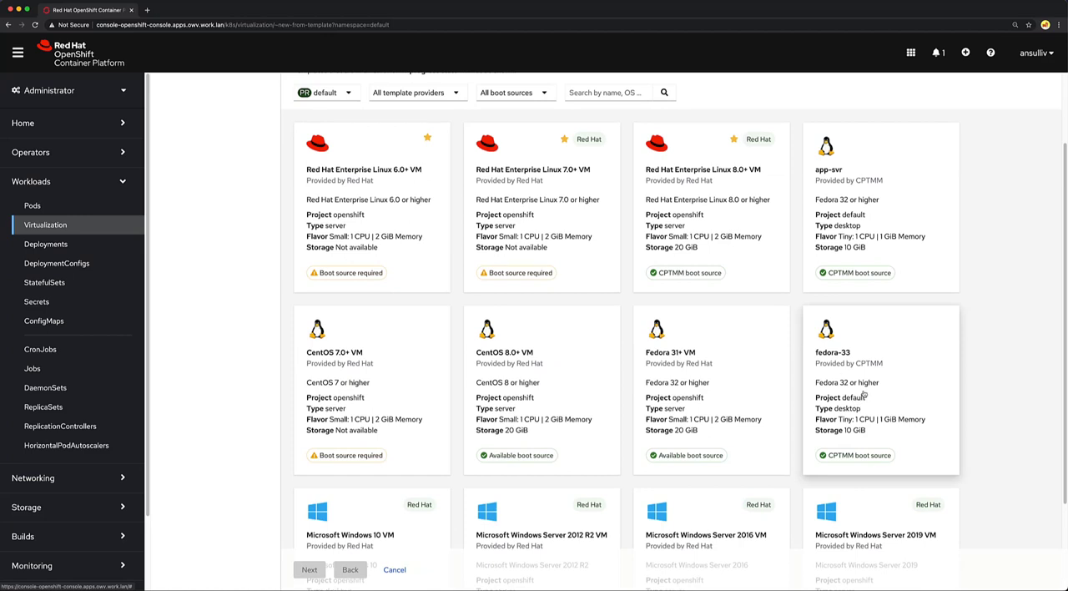
left_click(881, 389)
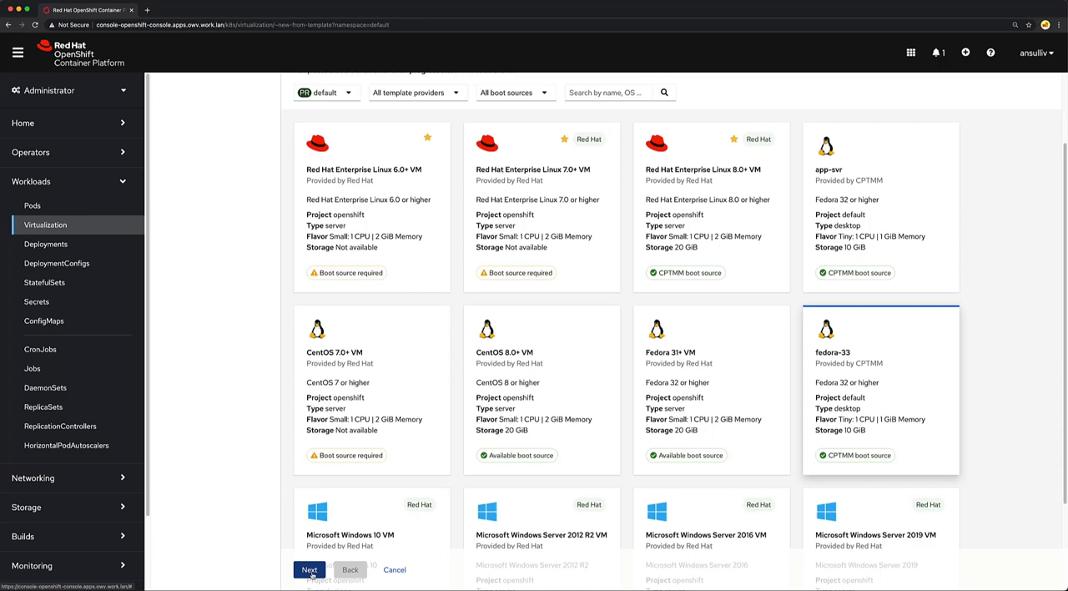
left_click(308, 569)
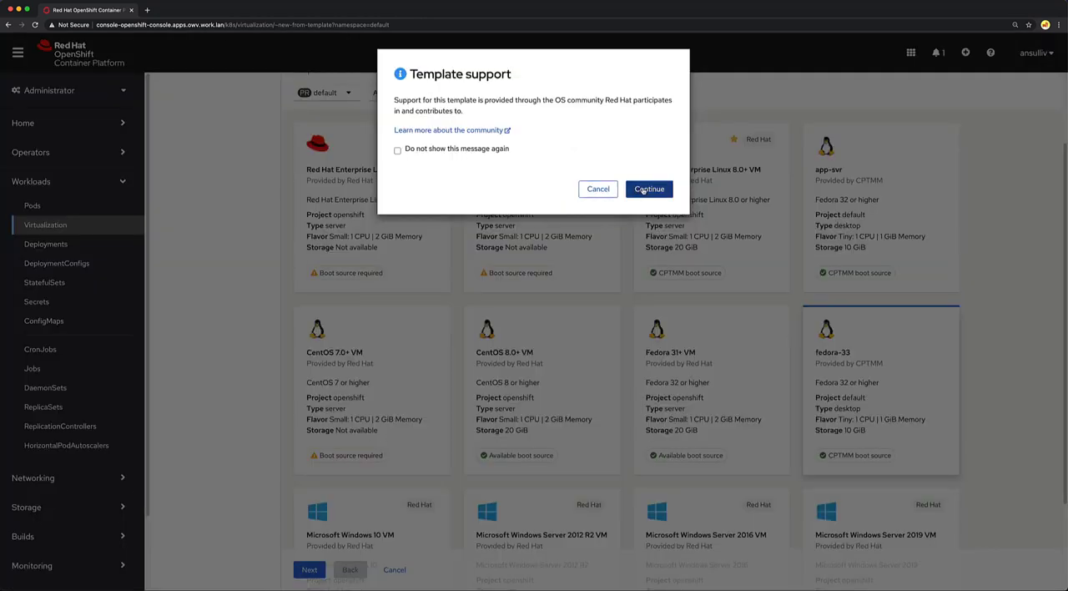
Accept the template support notice and name the fedora-33 VM wooden-moose.
left_click(648, 188)
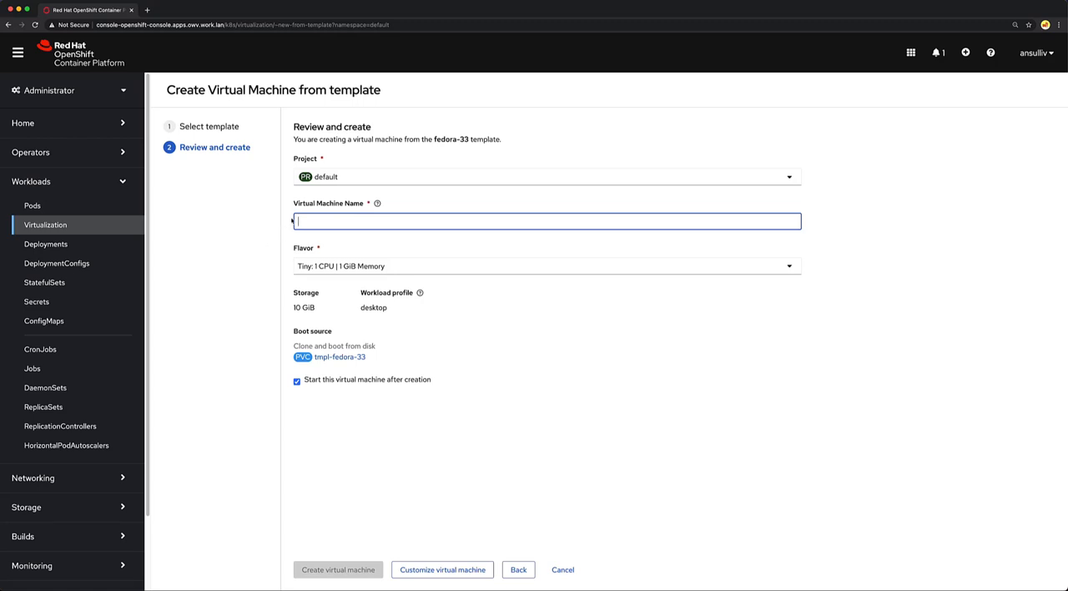
type("wooden-moose")
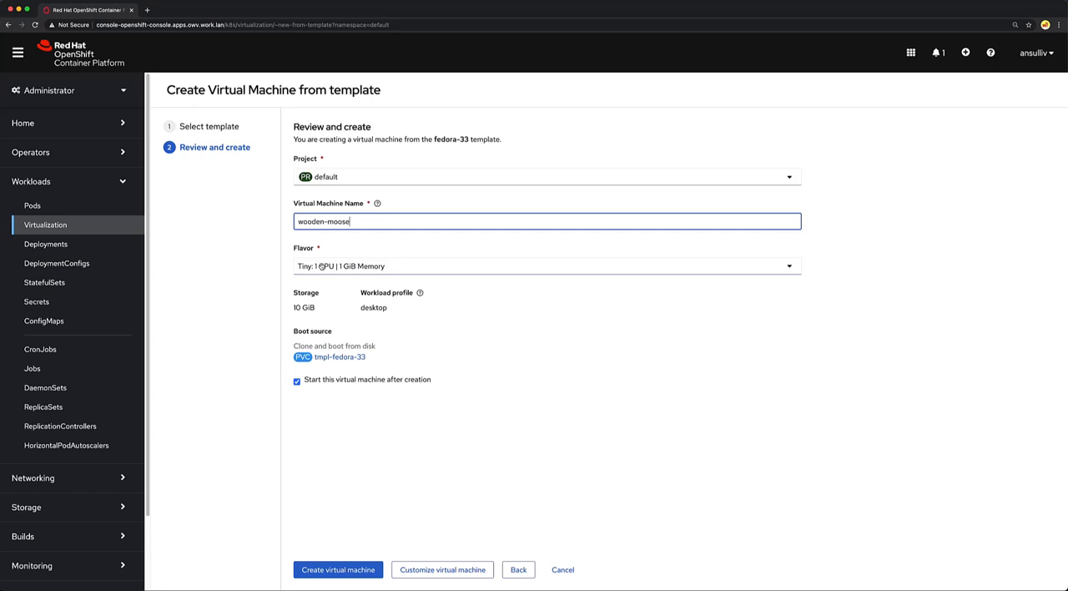
left_click(545, 265)
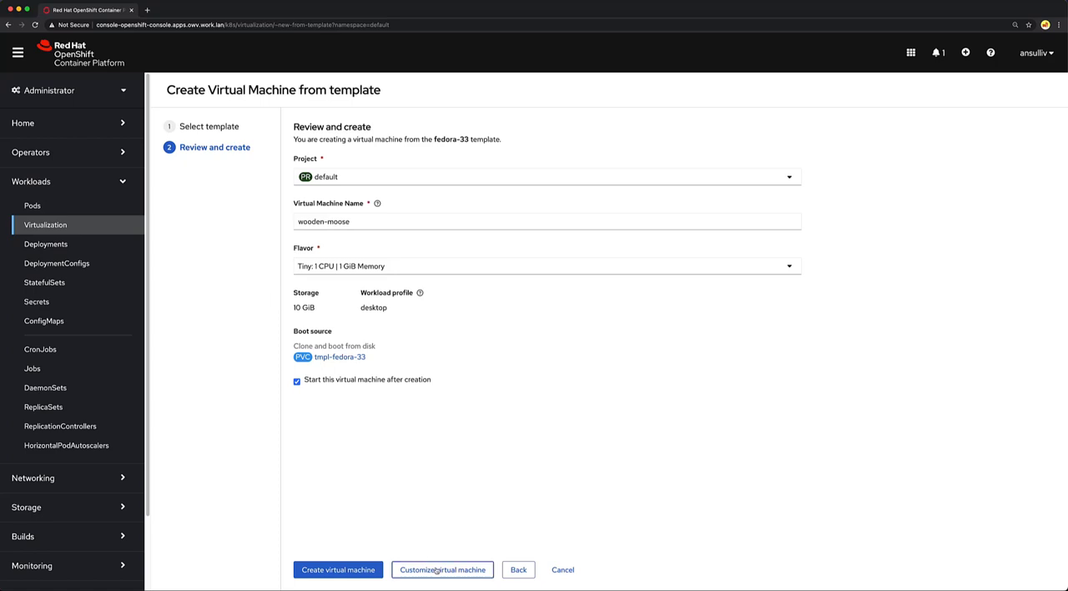
mouse_move(417, 534)
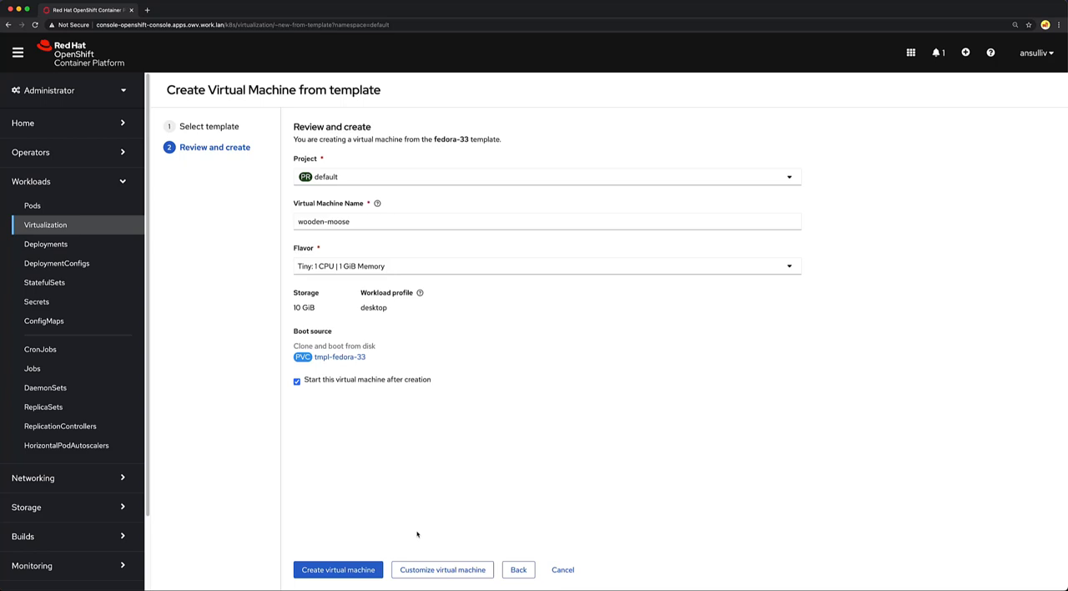
mouse_move(374, 547)
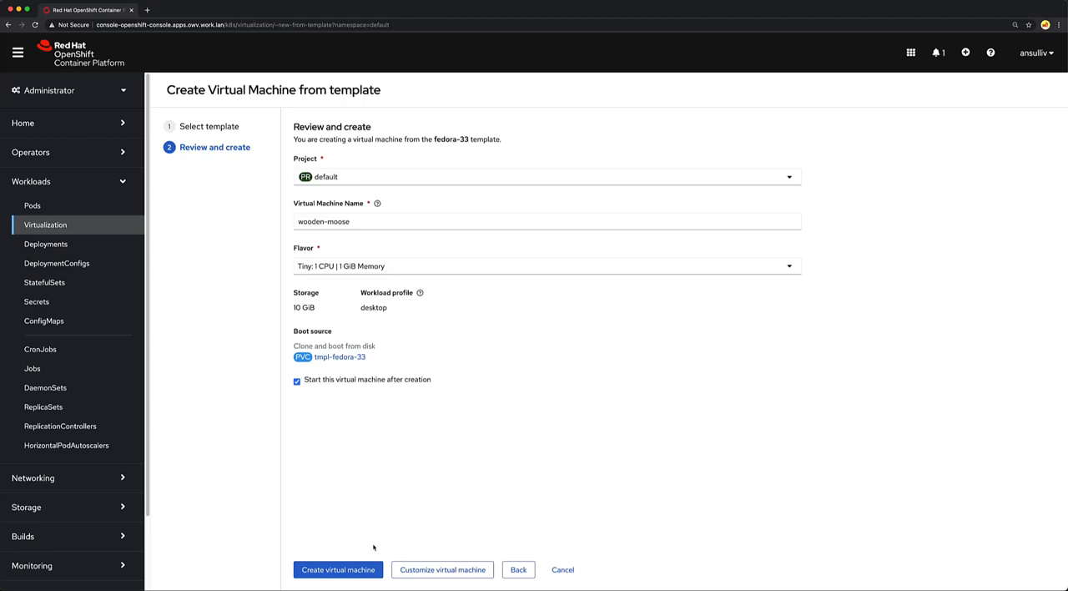
Create wooden-moose, watch it boot in its Console tab, then go to Networking > Services.
left_click(338, 569)
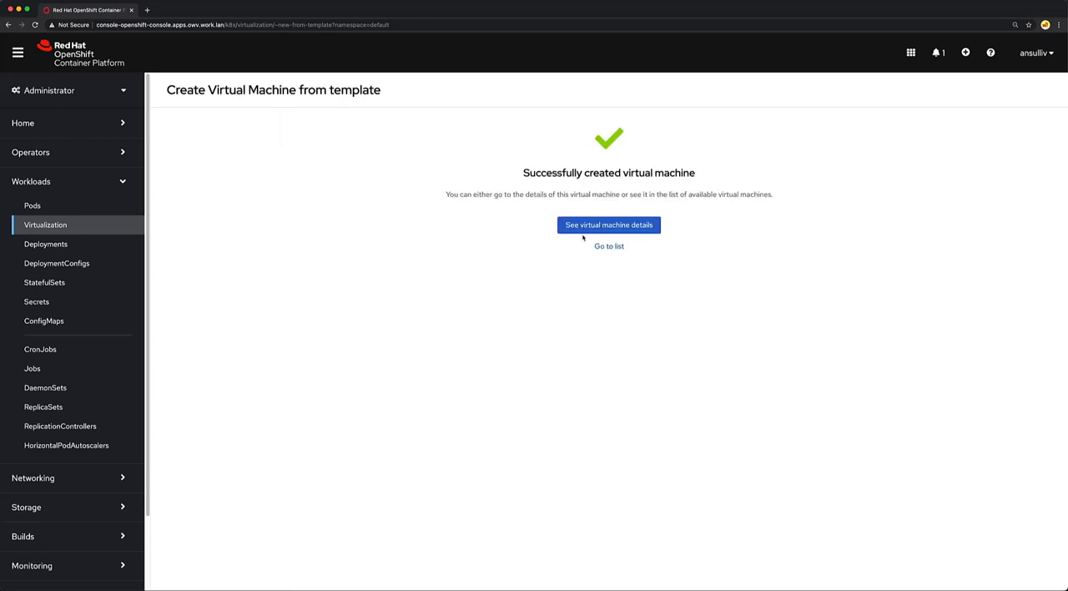
left_click(608, 224)
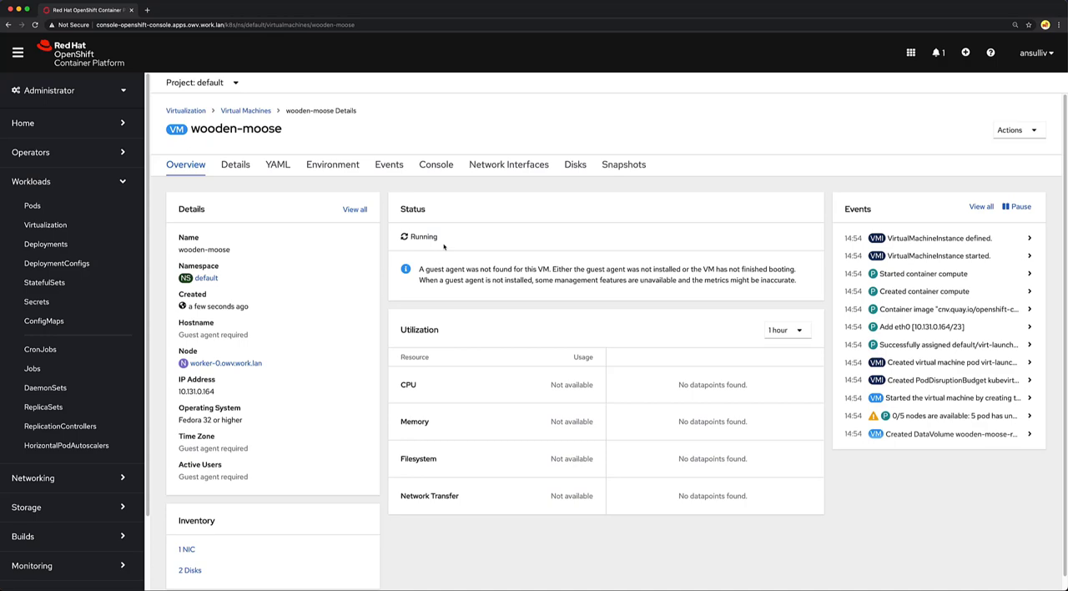
left_click(436, 164)
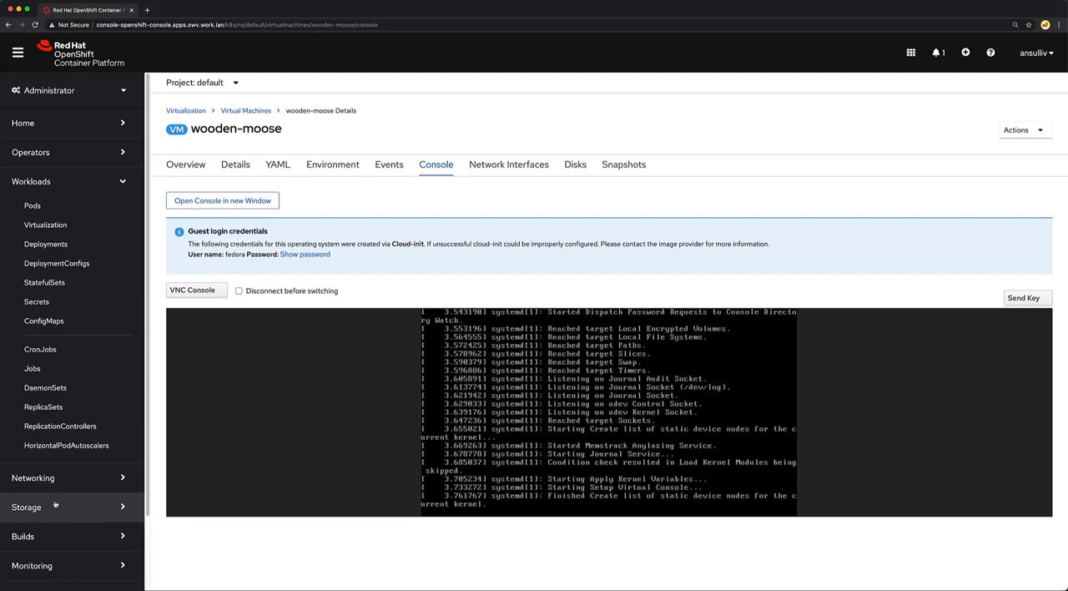
left_click(33, 478)
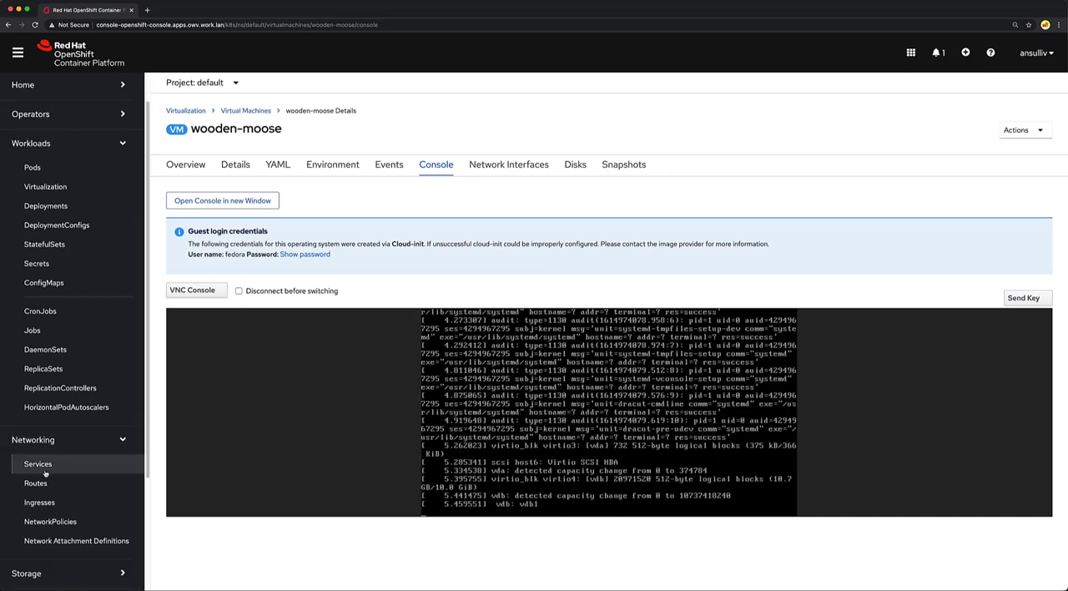
left_click(38, 464)
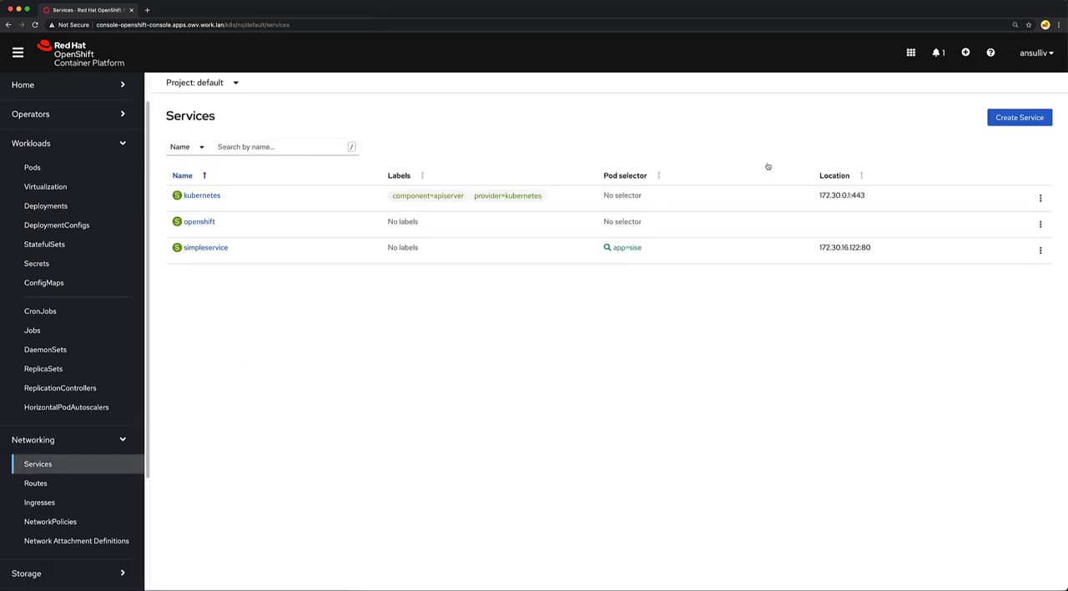
Create a Service YAML named wooden-moose, selecting wooden-moose on port 80.
left_click(1019, 117)
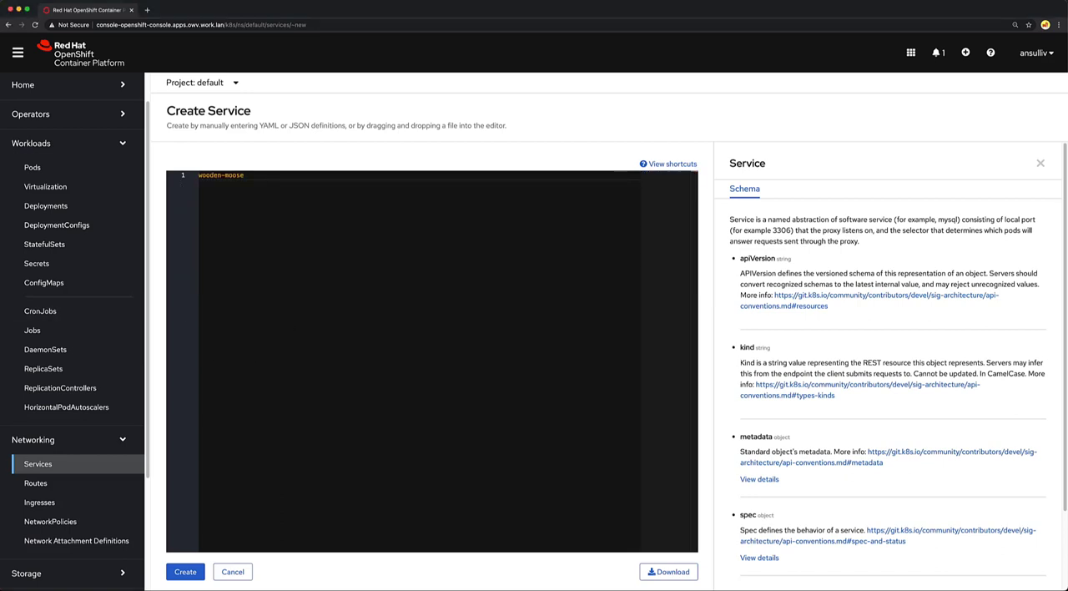
mouse_move(209, 421)
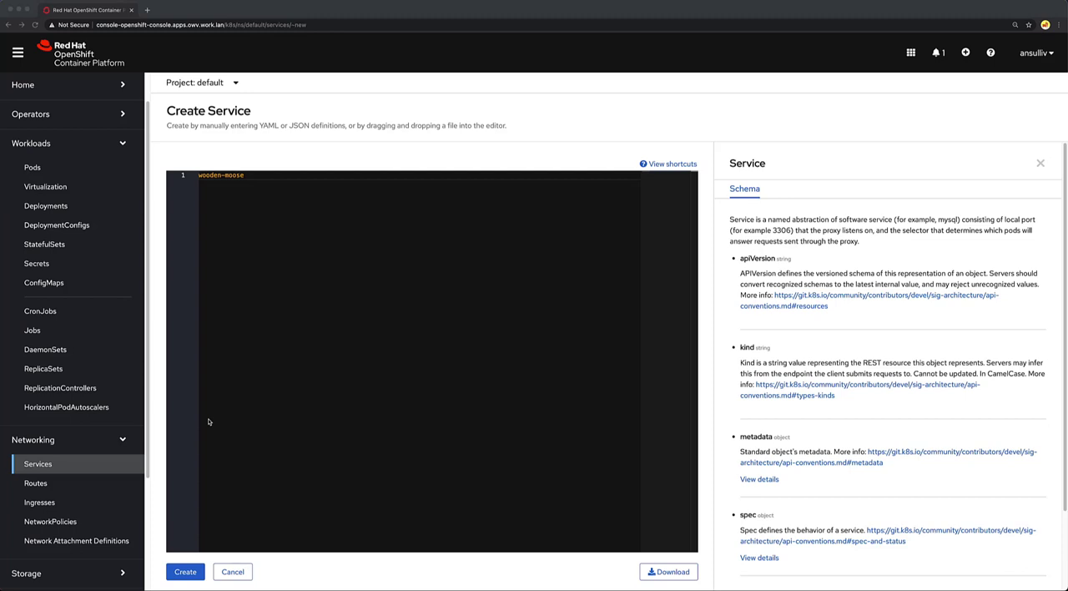
type("kind: Service")
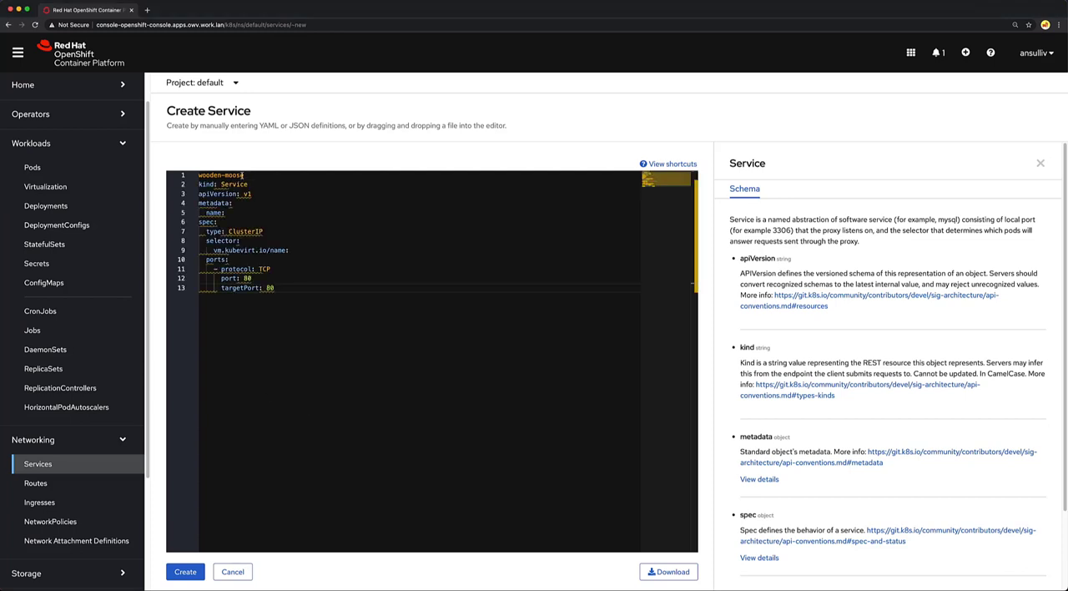
key("Backspace")
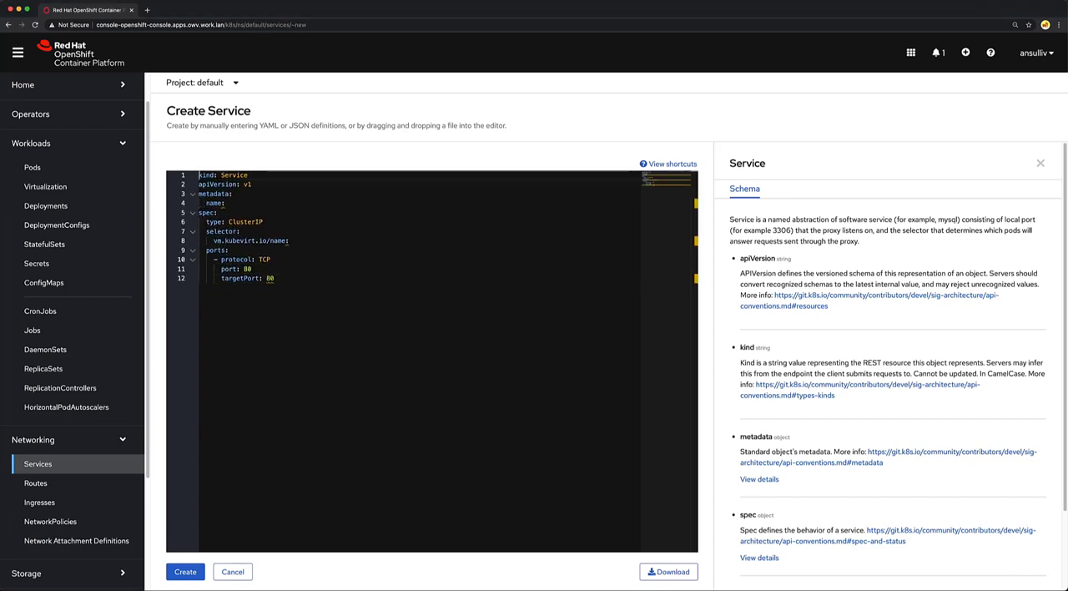
type("wooden-moose")
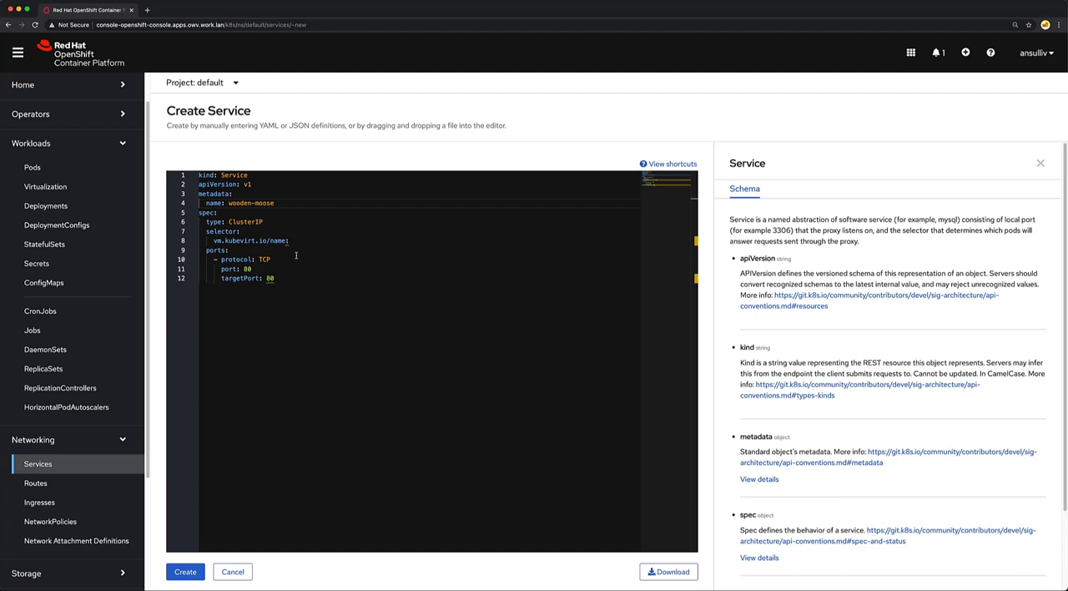
type("wooden-moose")
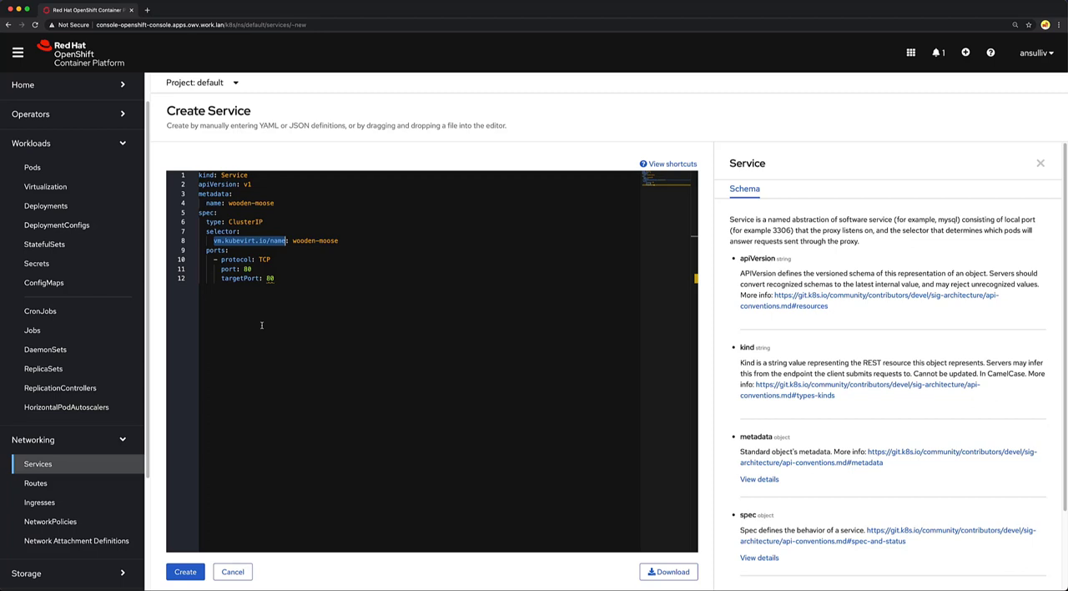
left_click(187, 572)
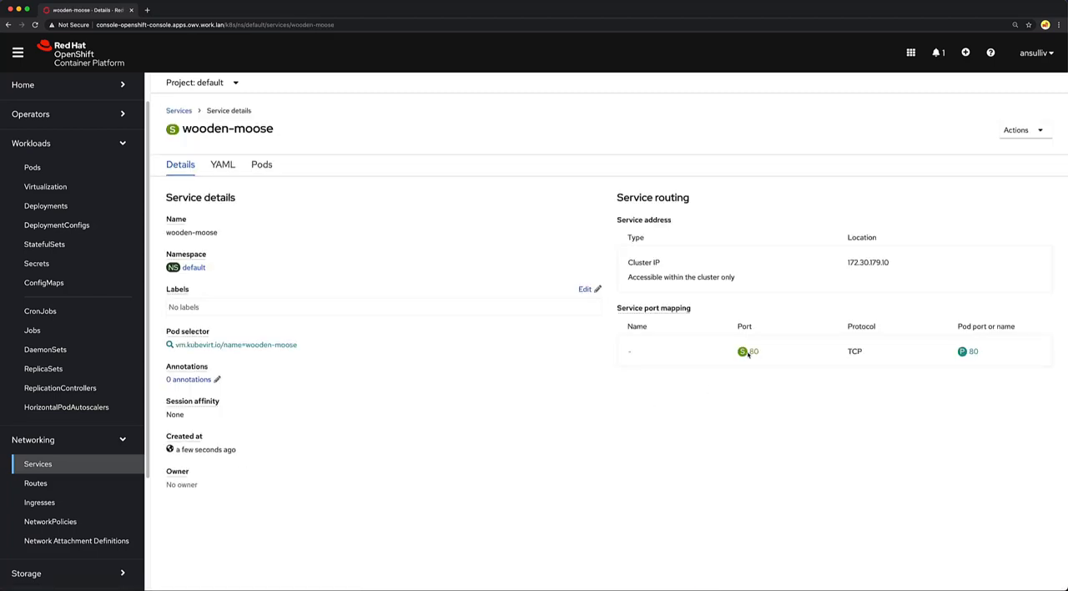
mouse_move(46, 186)
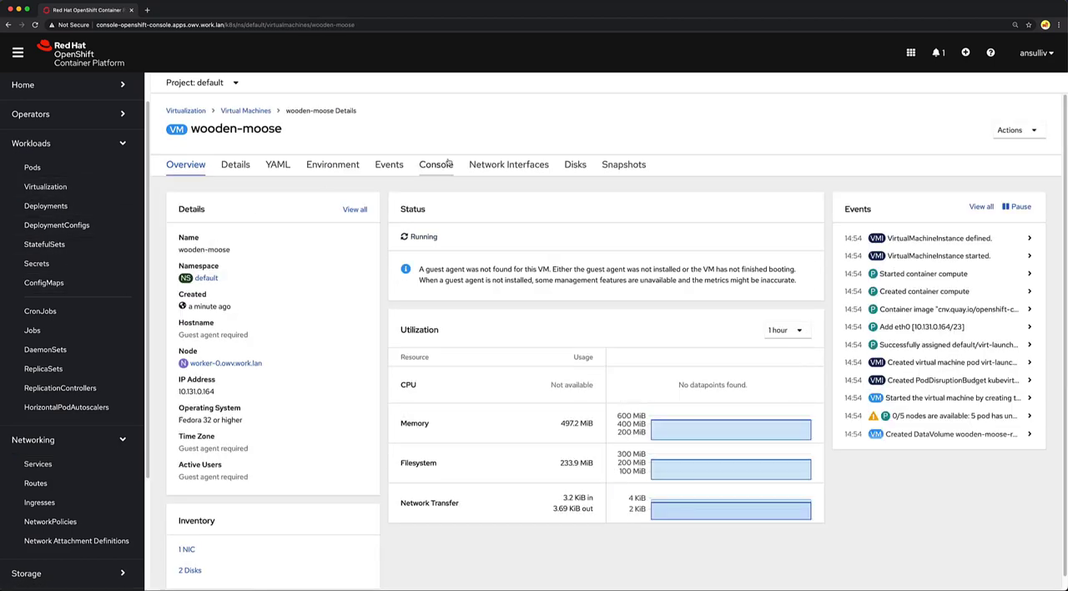
Open the wooden-moose VM's Console tab at the Fedora 33 login prompt.
left_click(435, 164)
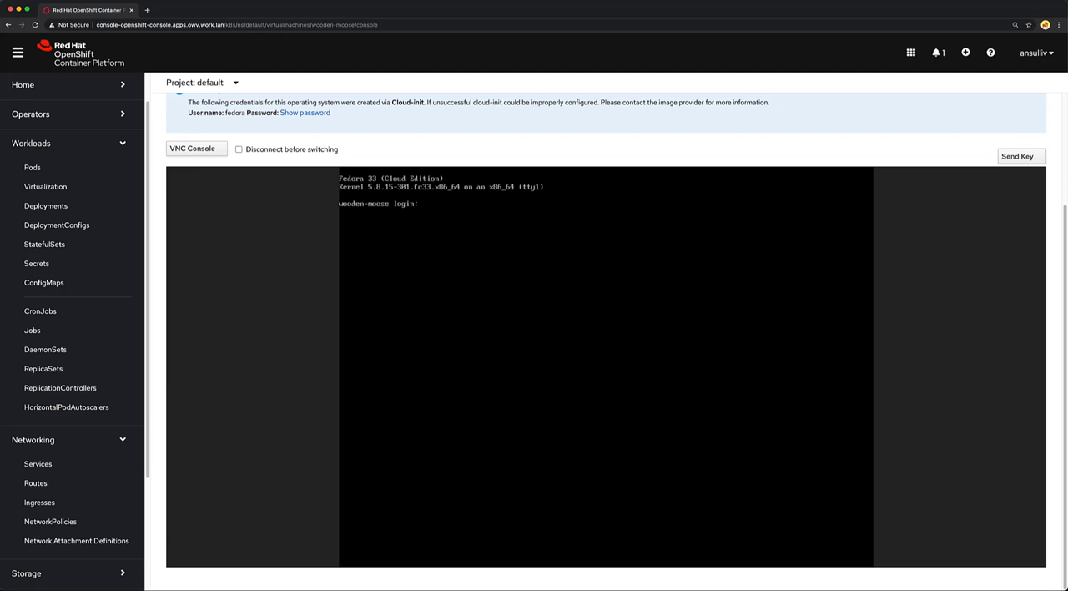
Log in as fedora using the revealed and copied password, then hide the password.
type("fedora")
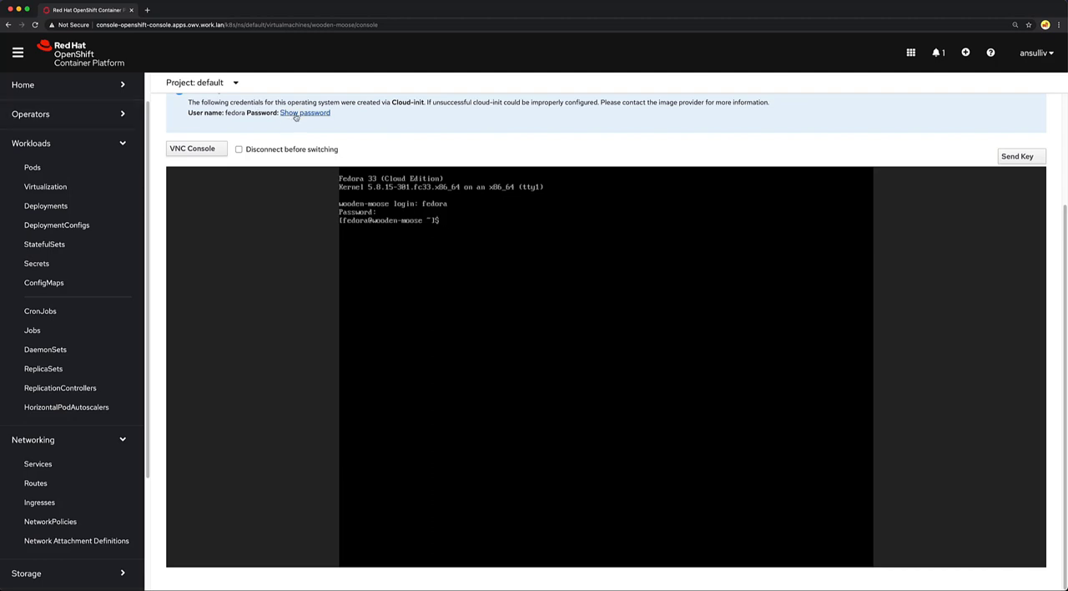
left_click(303, 113)
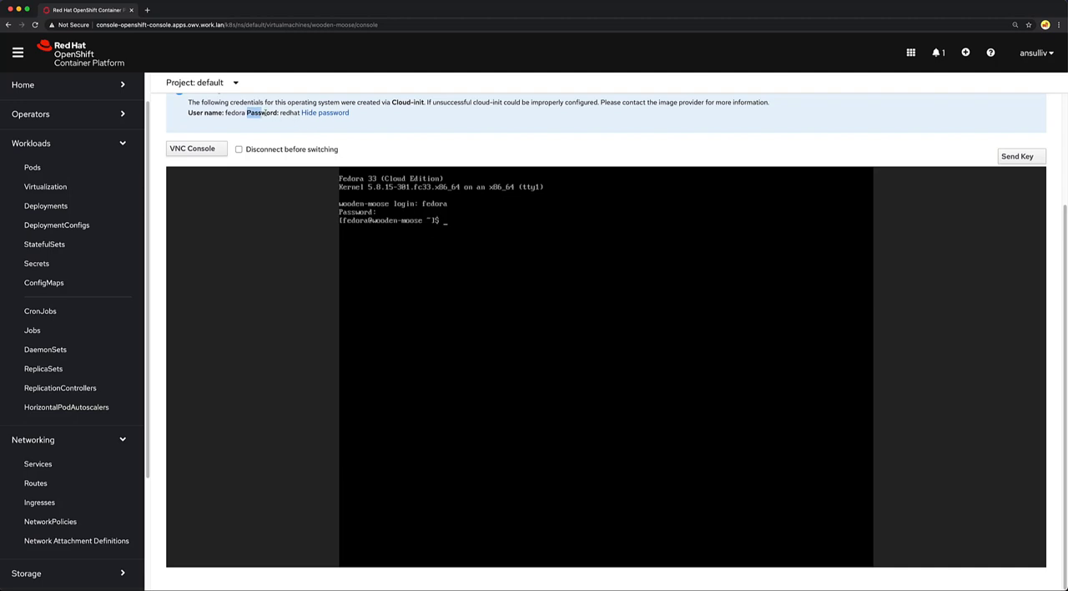
left_click(326, 112)
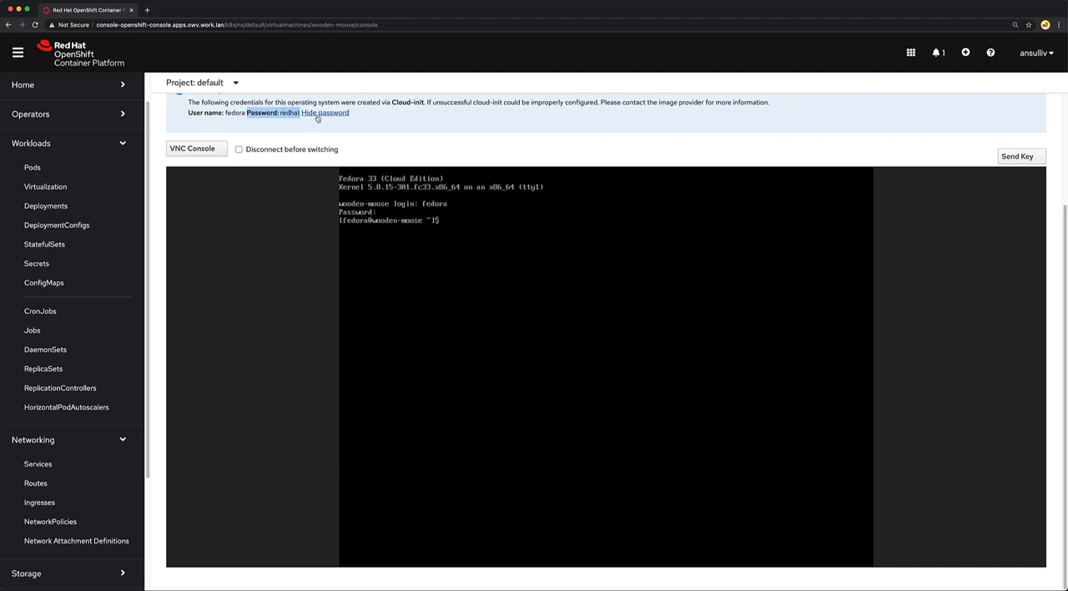
left_click(324, 113)
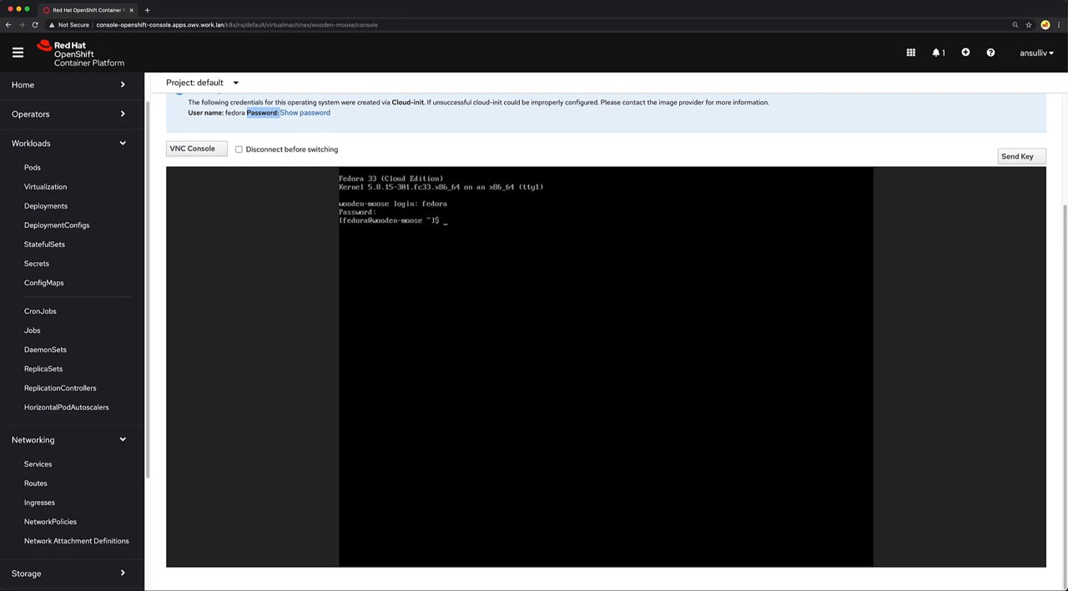
Test with ping google, clear, then run curl -s simpleservice for its JSON reply.
type("ping google")
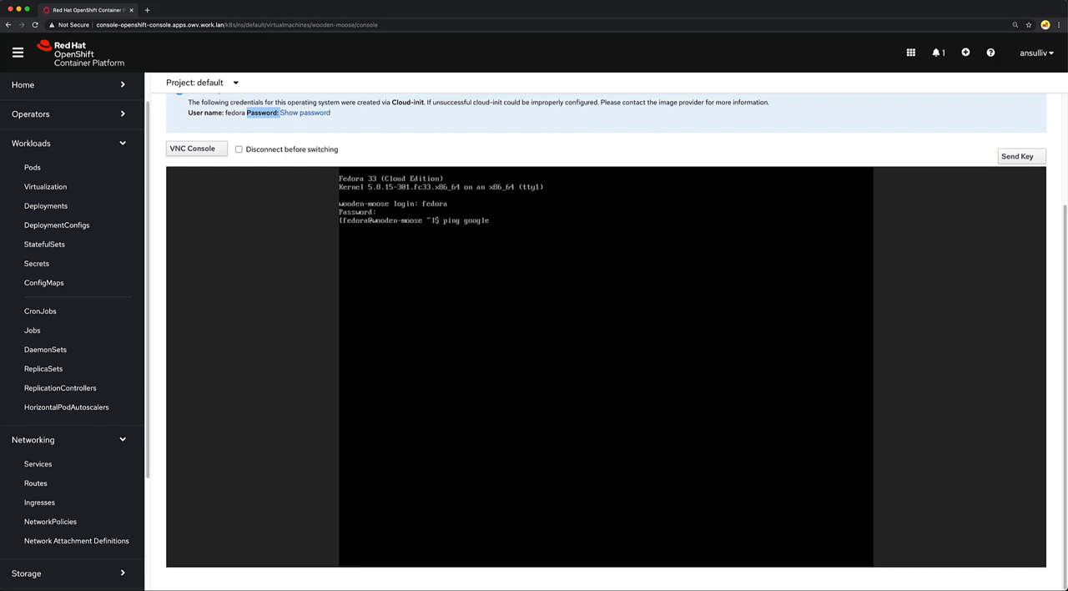
key("Enter")
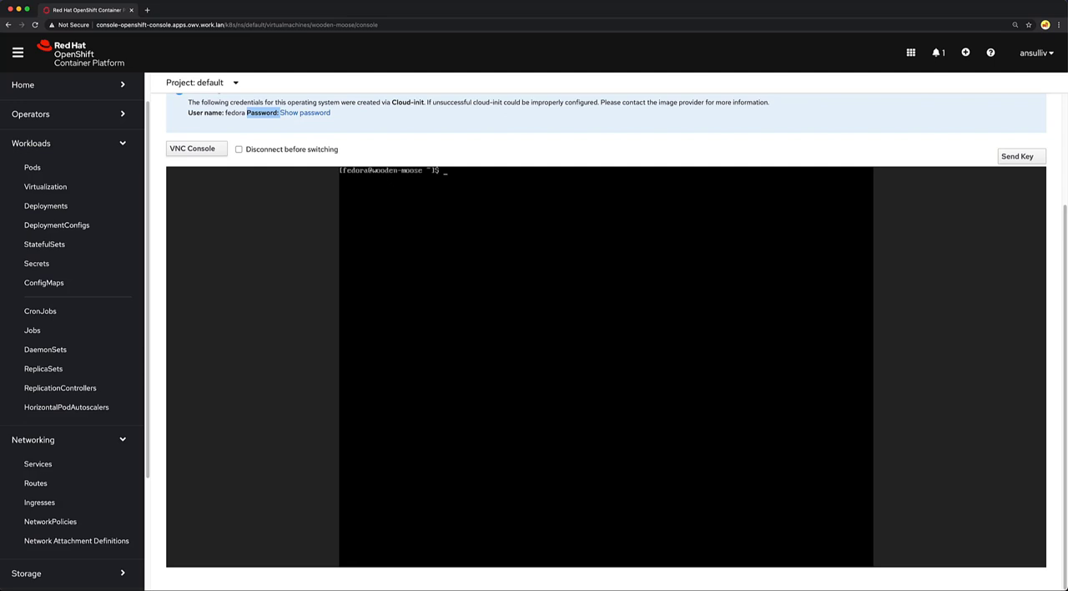
type("curl -s")
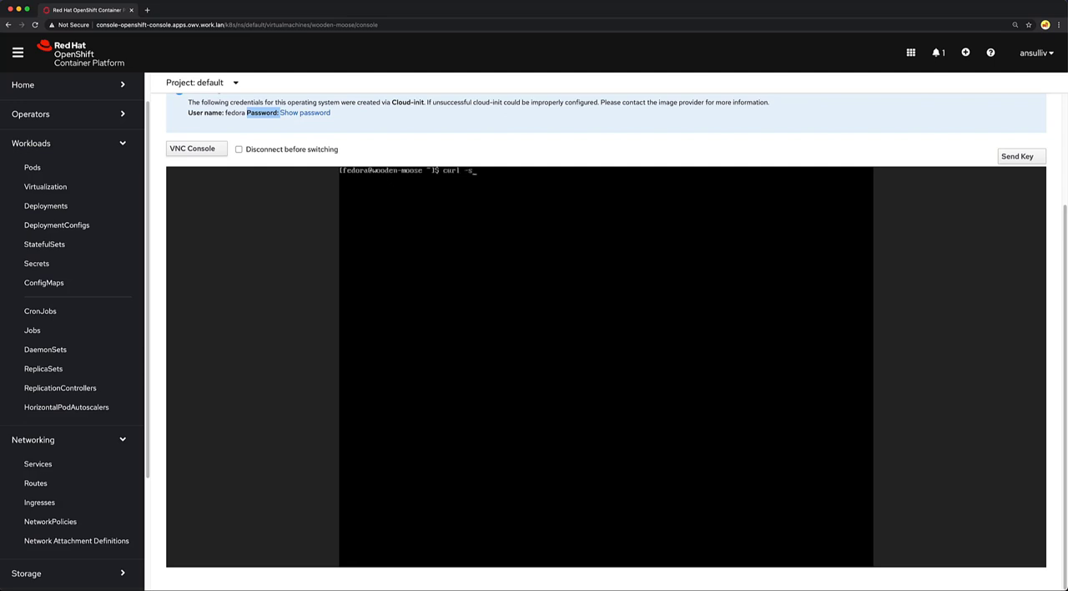
type("simp")
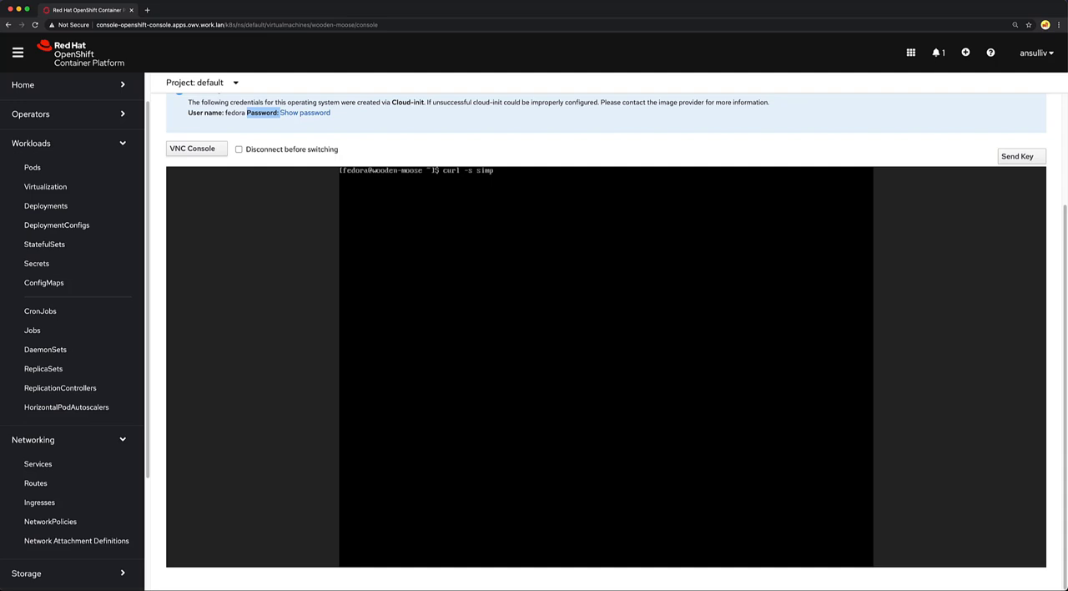
key("Return")
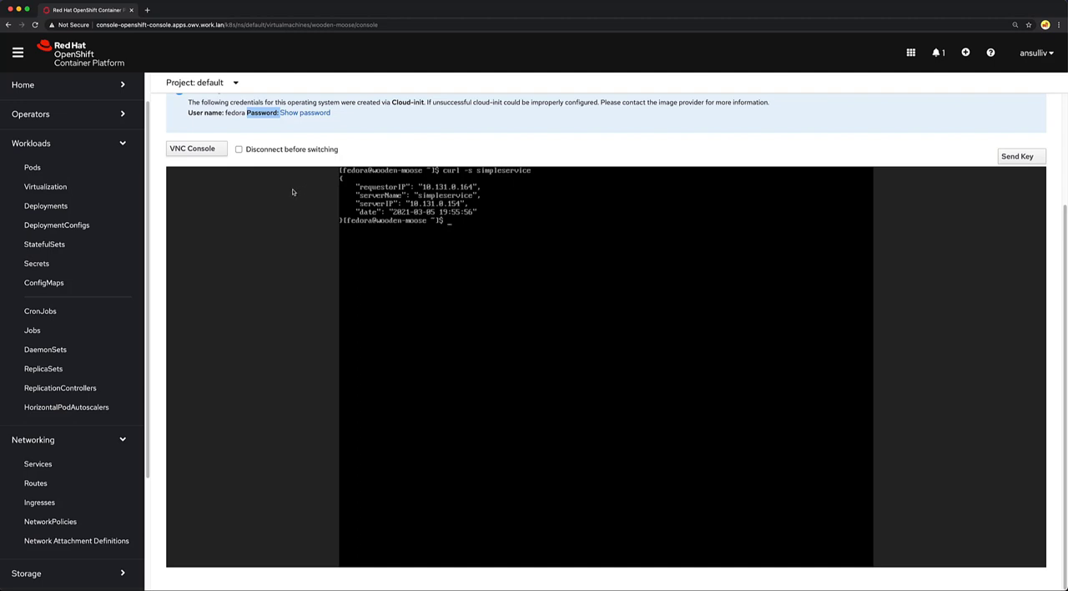
mouse_move(287, 192)
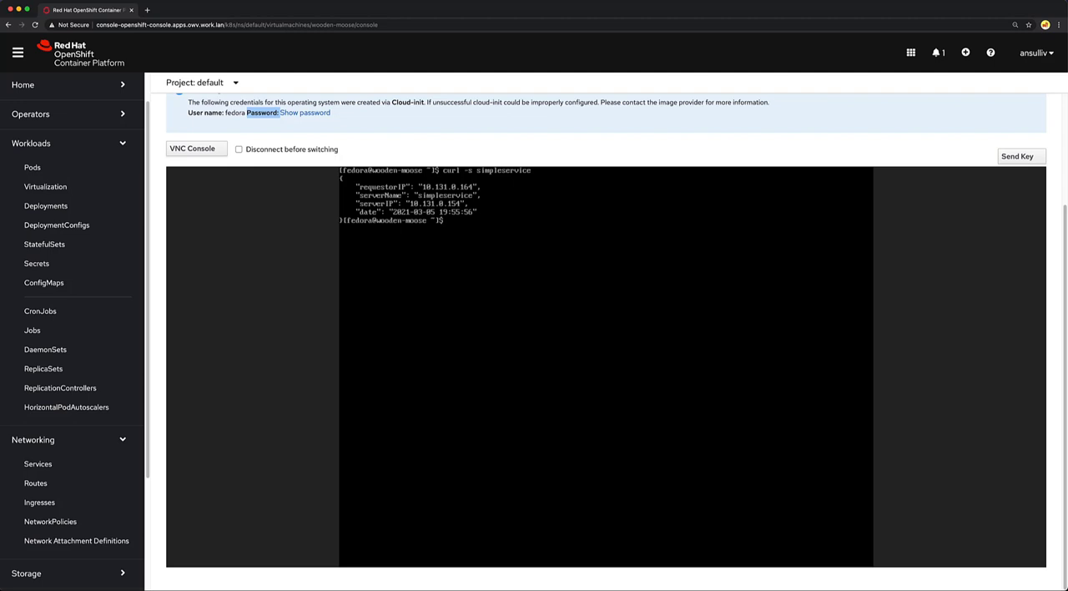
Run sudo dnf install httpd -y, then switch to a root shell with sudo -i.
type("sudo dnf install")
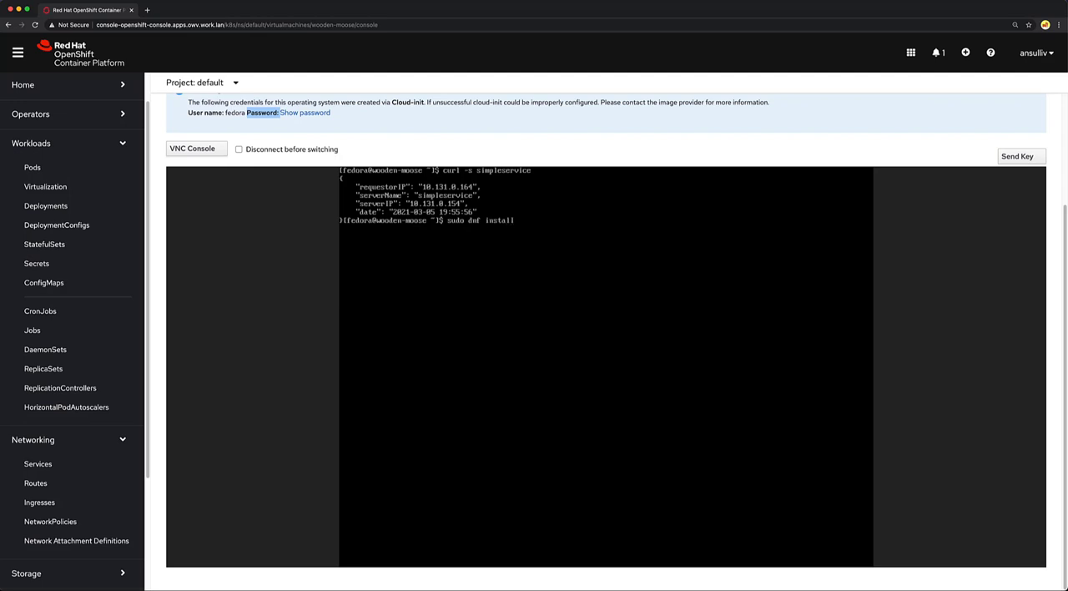
type("httpd -y")
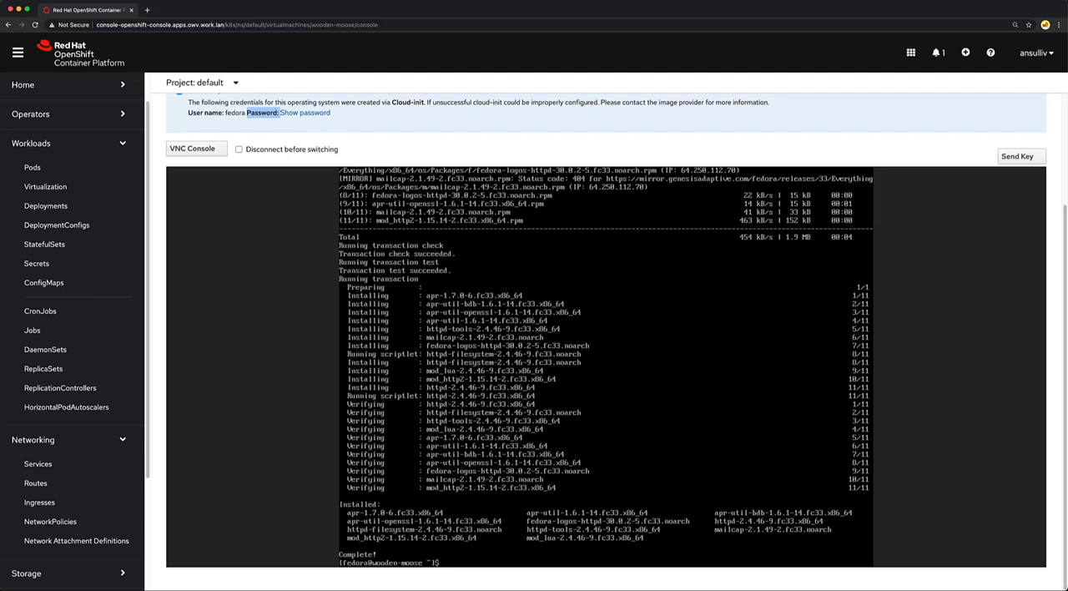
type("sudo -i")
type("cd /var/www/html")
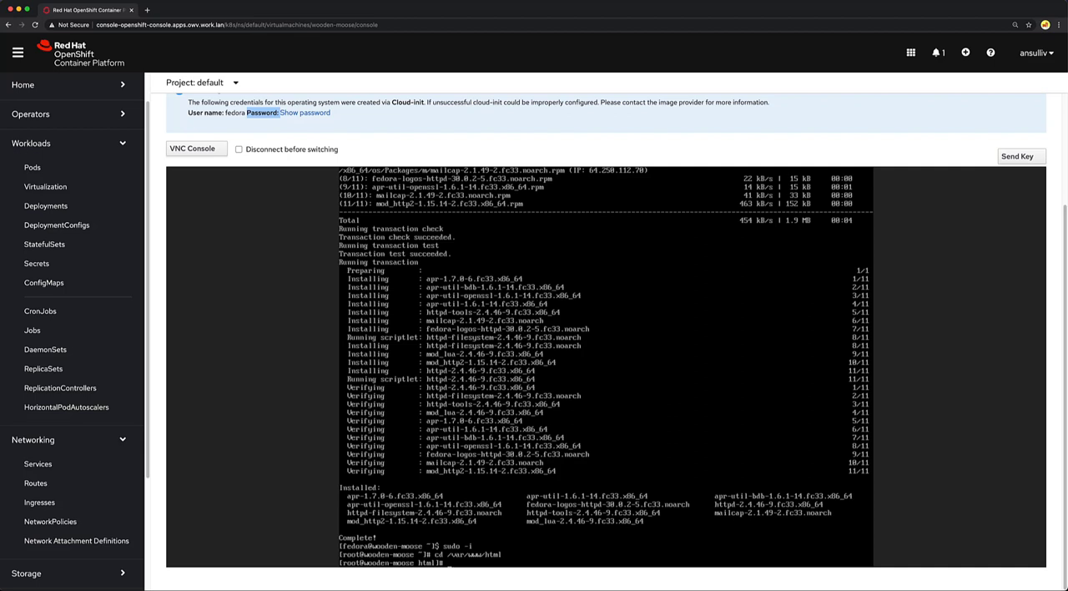
Write 'hello world!' into /var/www/html/index.html, enable httpd, and list the pods.
type("echo \"h")
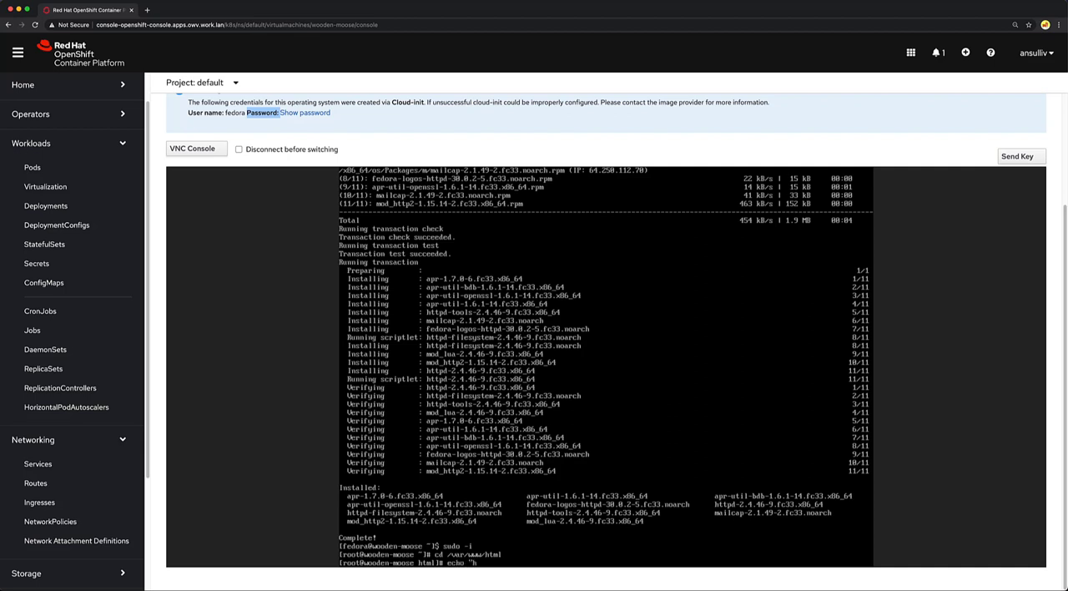
type("hello world!\" > index.html")
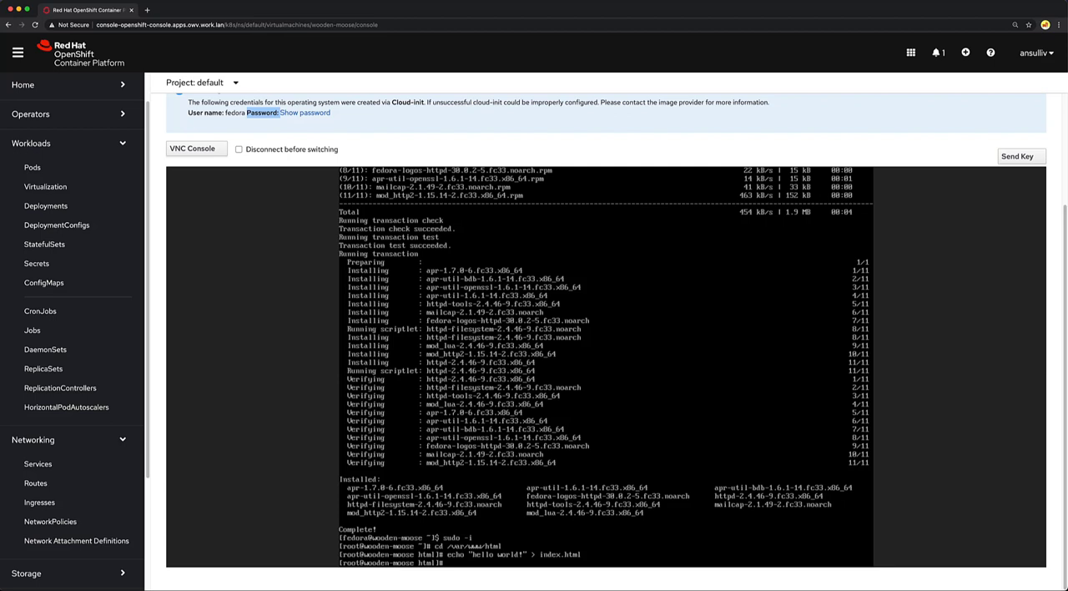
type("systemctl enable --now httpd")
type("curl localho")
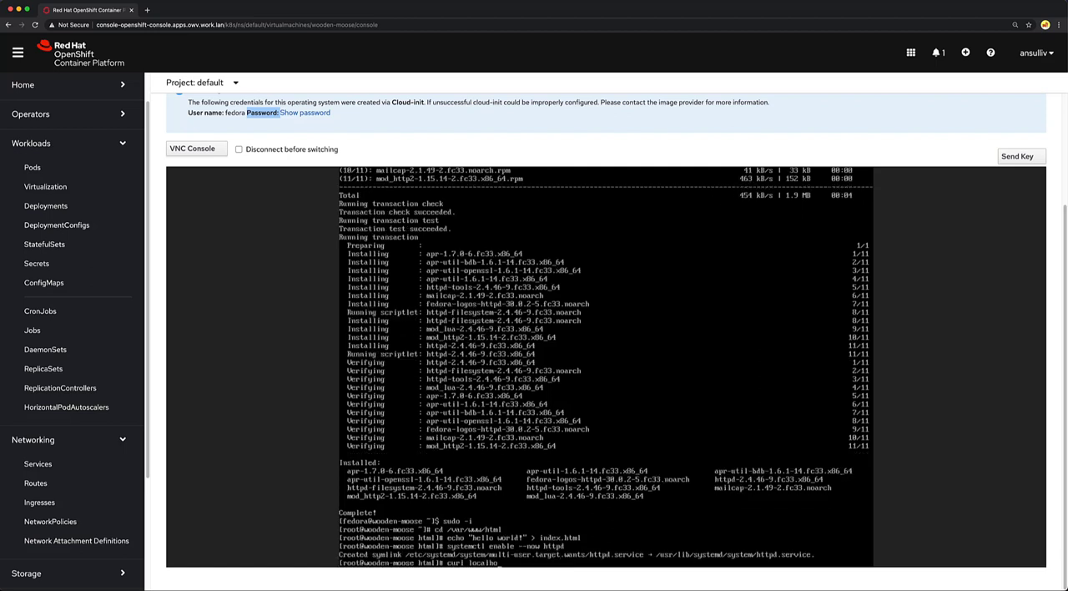
scroll("down", 3)
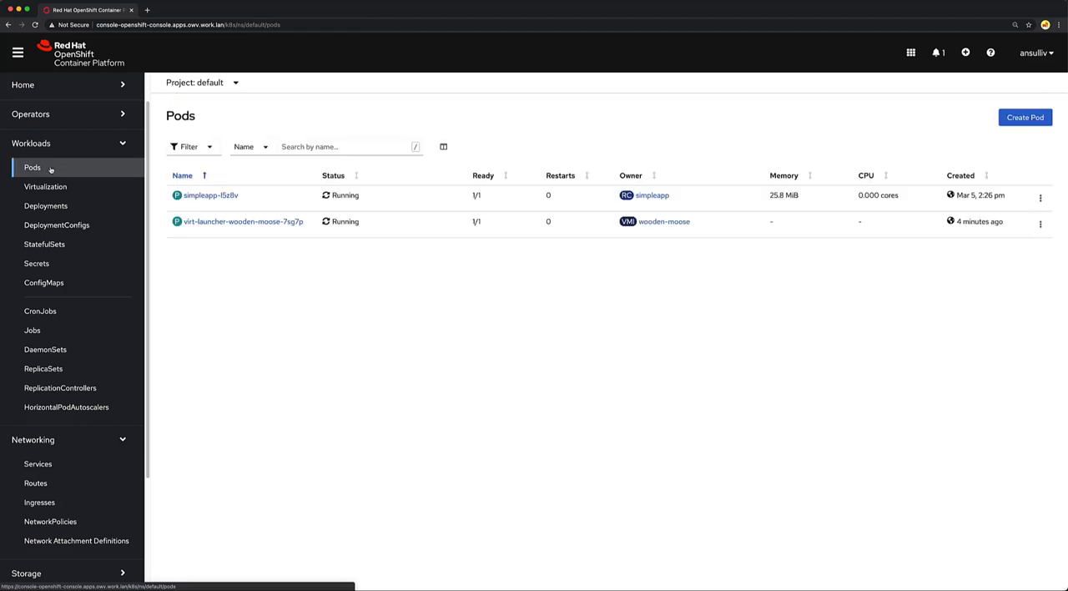
Run curl wooden-moose from the simpleapp-l5z8v pod's terminal.
left_click(207, 196)
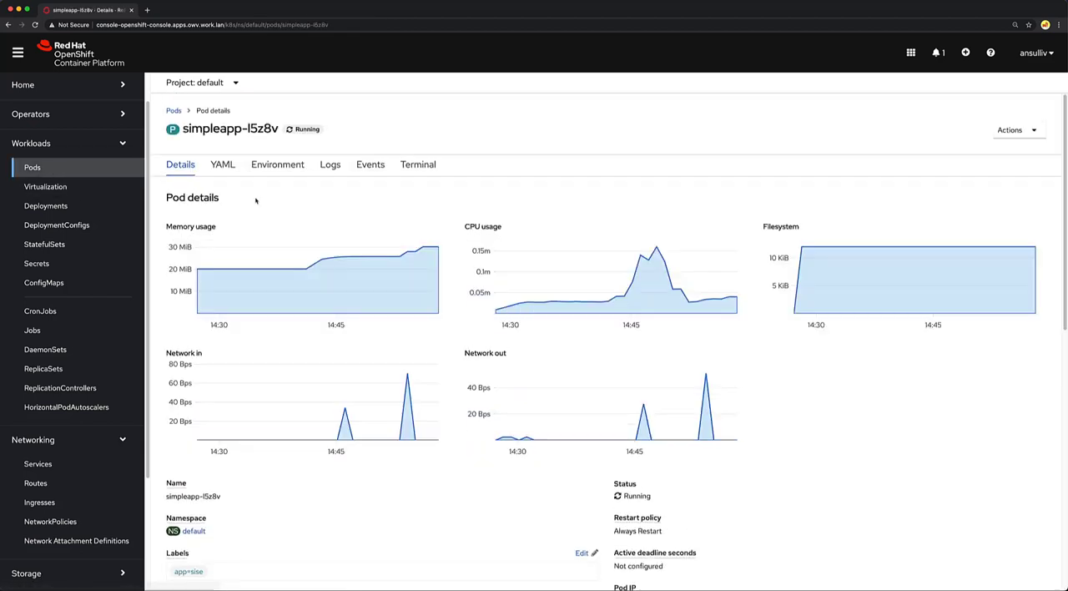
left_click(418, 165)
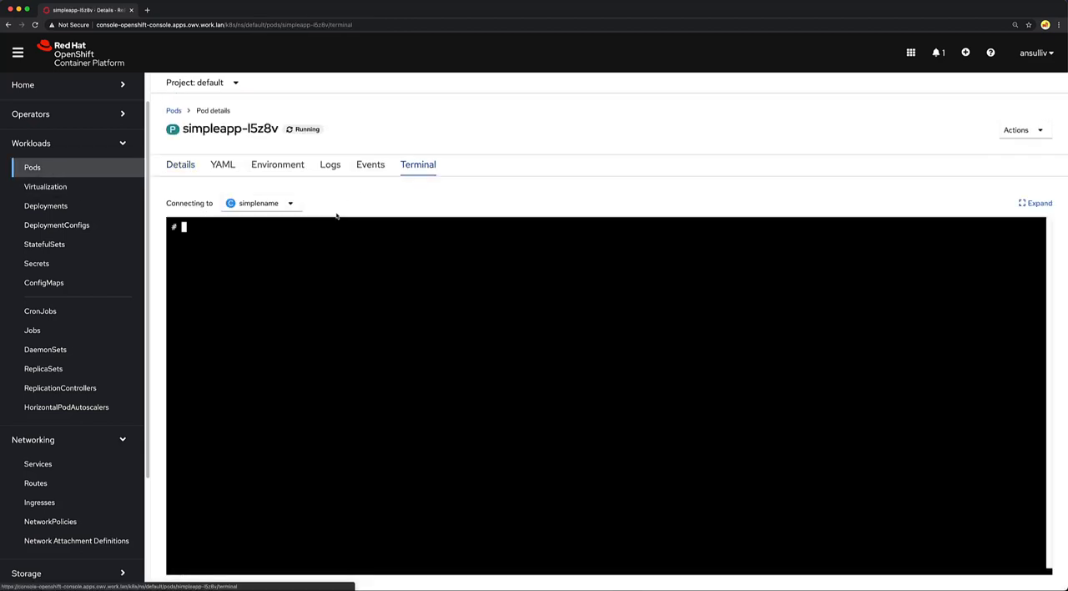
mouse_move(290, 246)
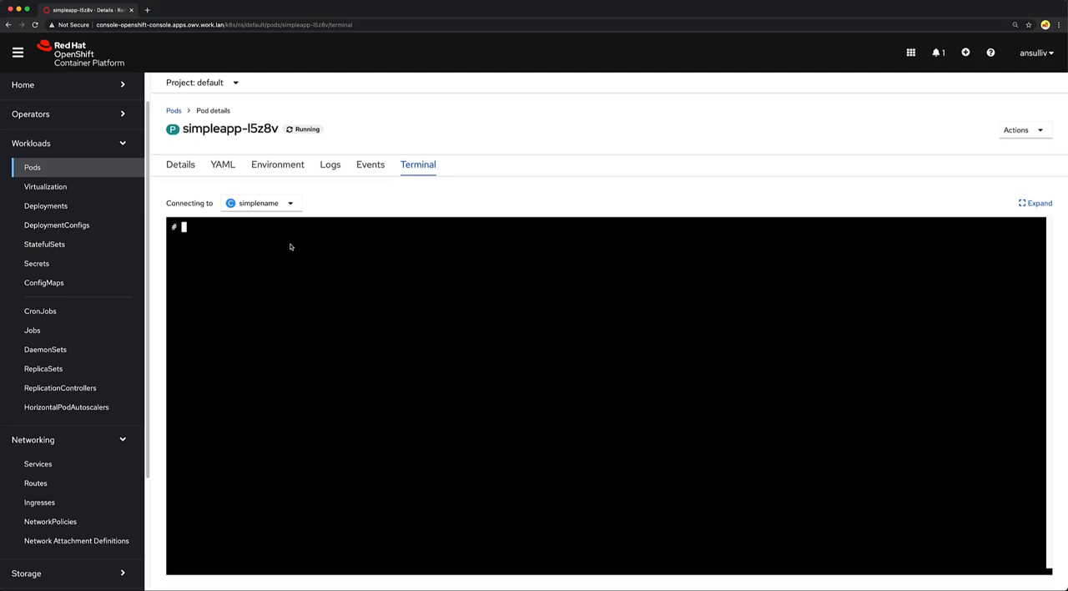
type("curl wood")
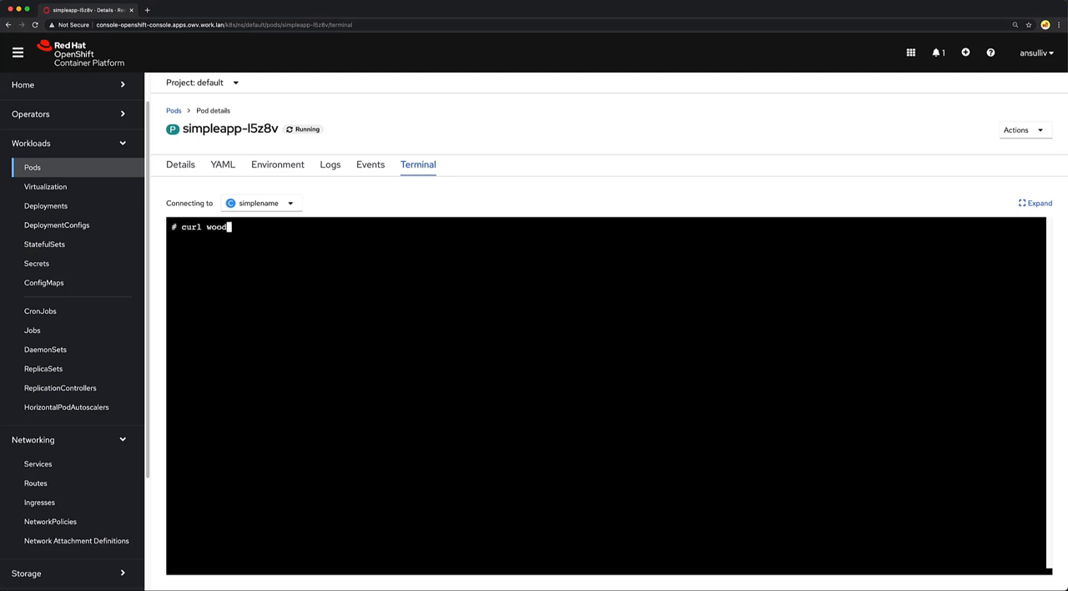
key("Enter")
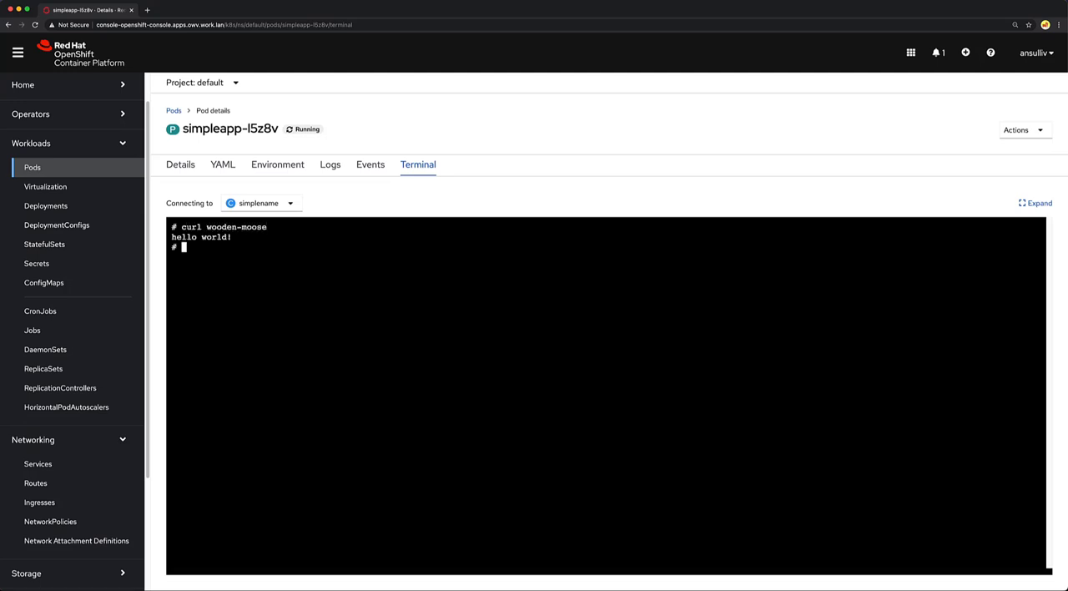